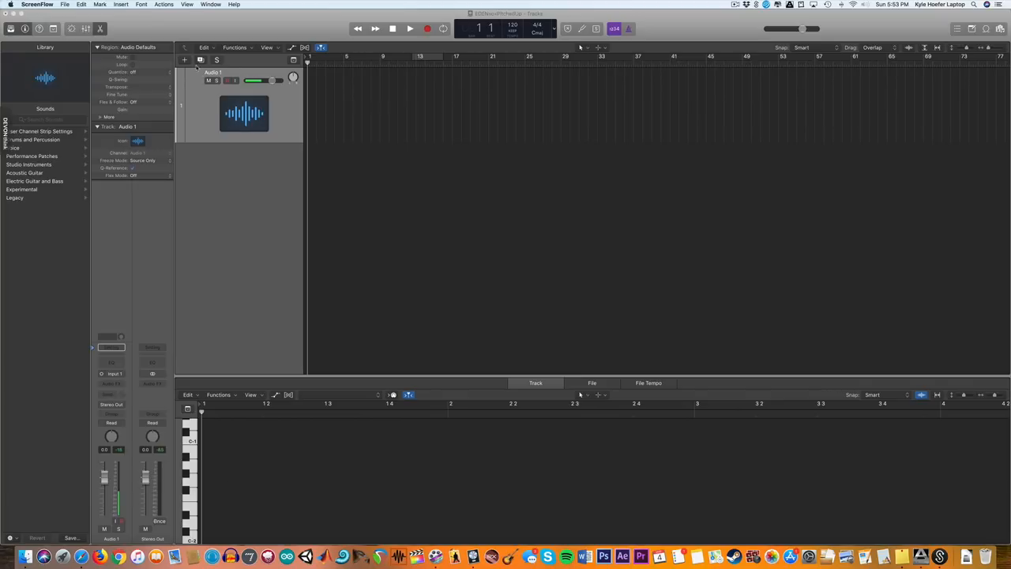
Create a Guitar or Bass track and load the Clean Studio Stack patch from the Library
left_click(184, 60)
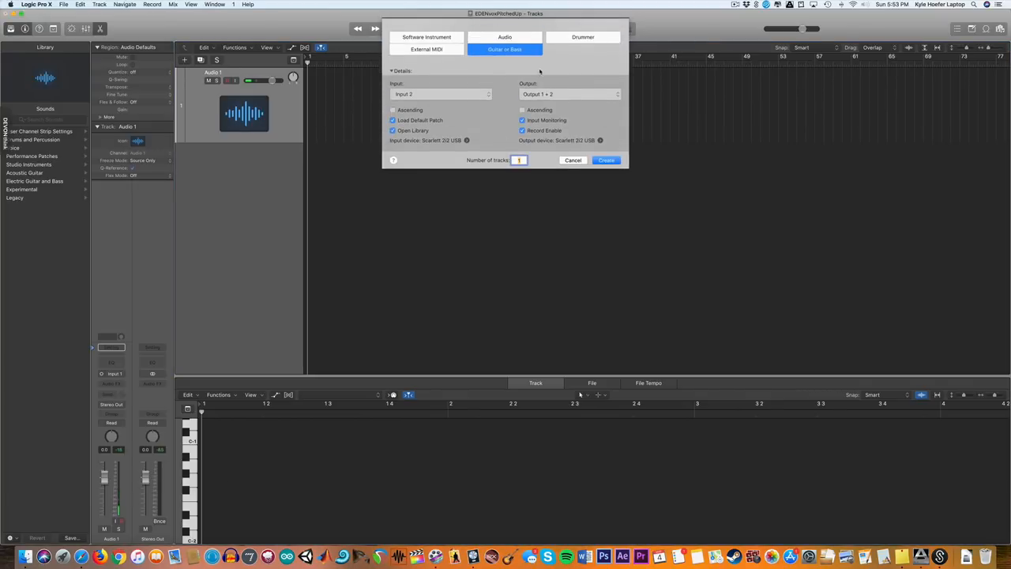
left_click(606, 160)
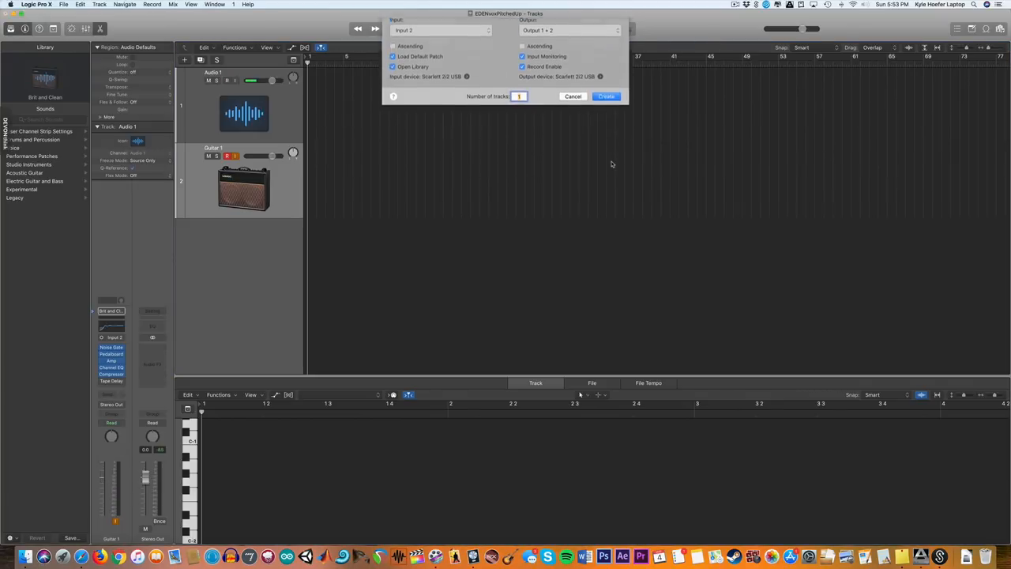
left_click(606, 95)
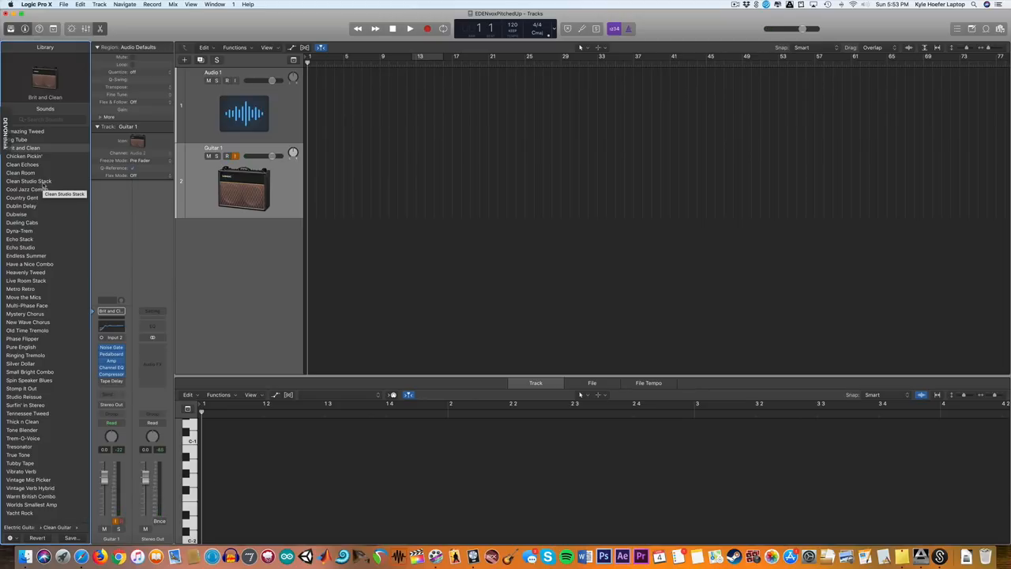
left_click(28, 181)
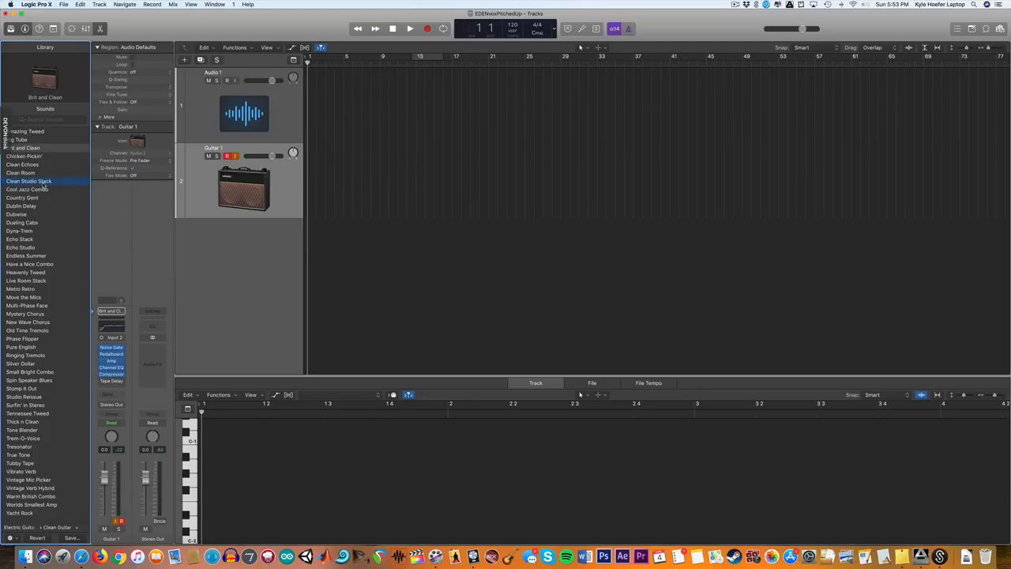
left_click(28, 181)
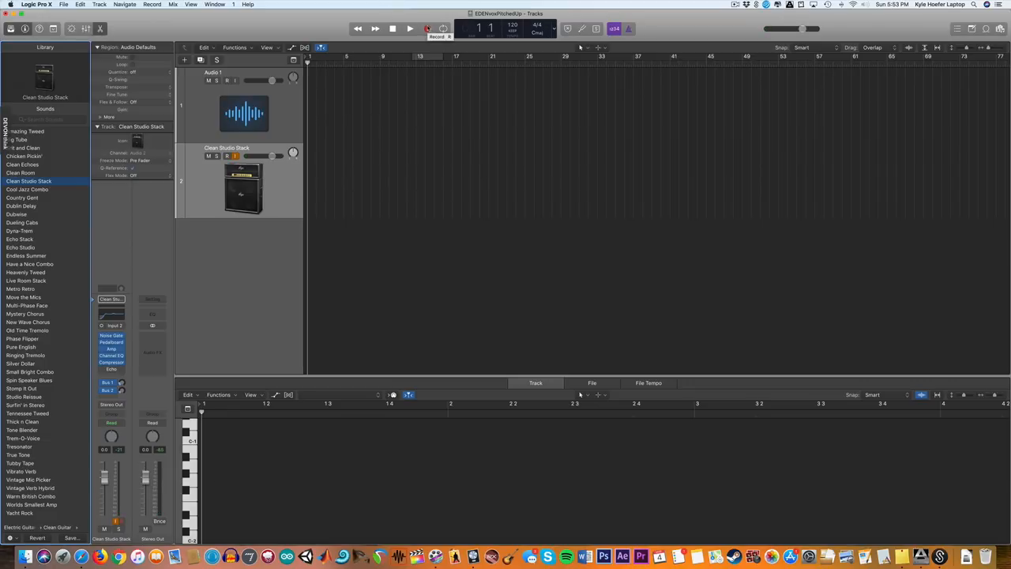
Record a guitar take on the Clean Studio Stack track, then play it back and stop
left_click(409, 28)
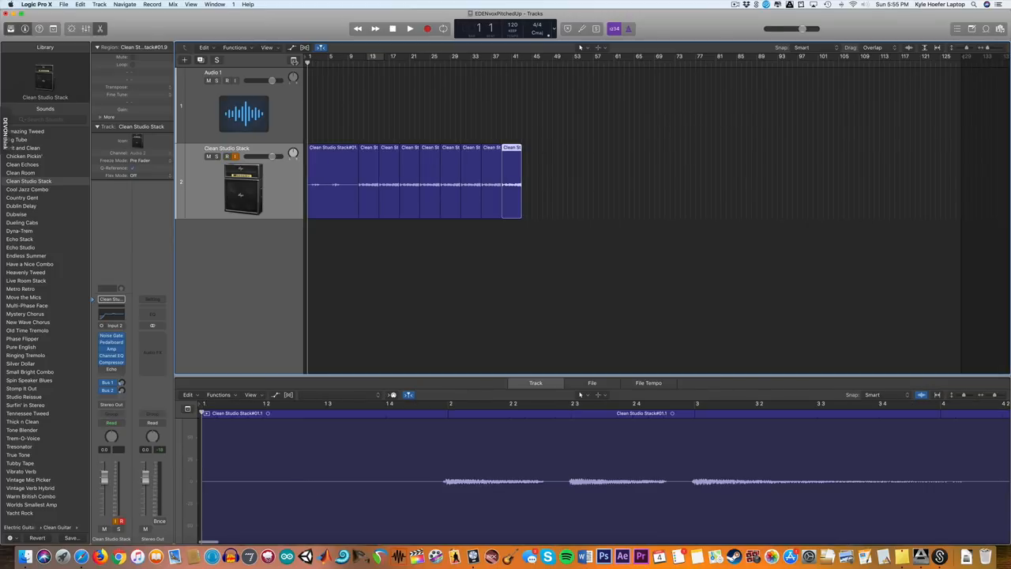
left_click(409, 28)
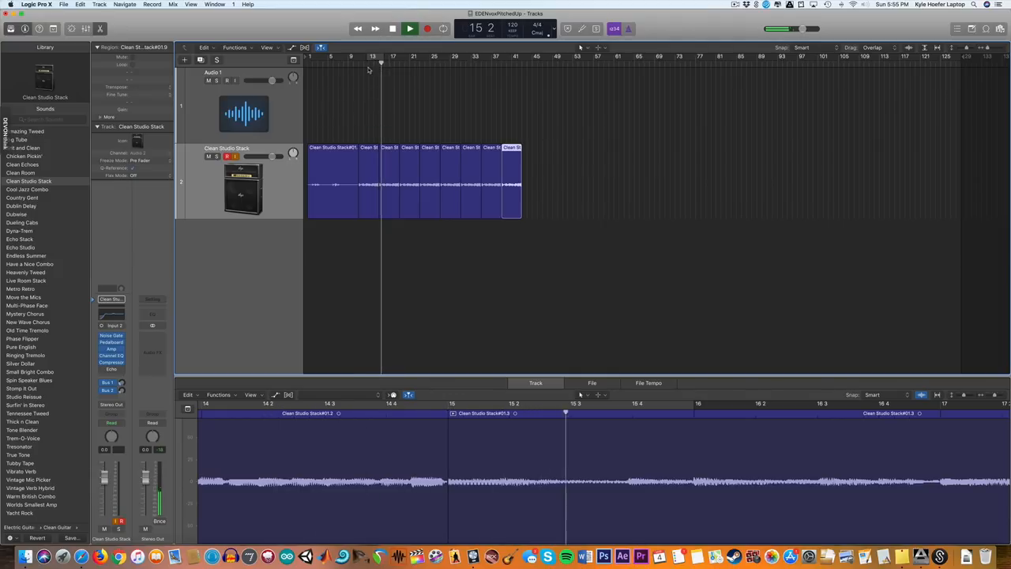
left_click(392, 29)
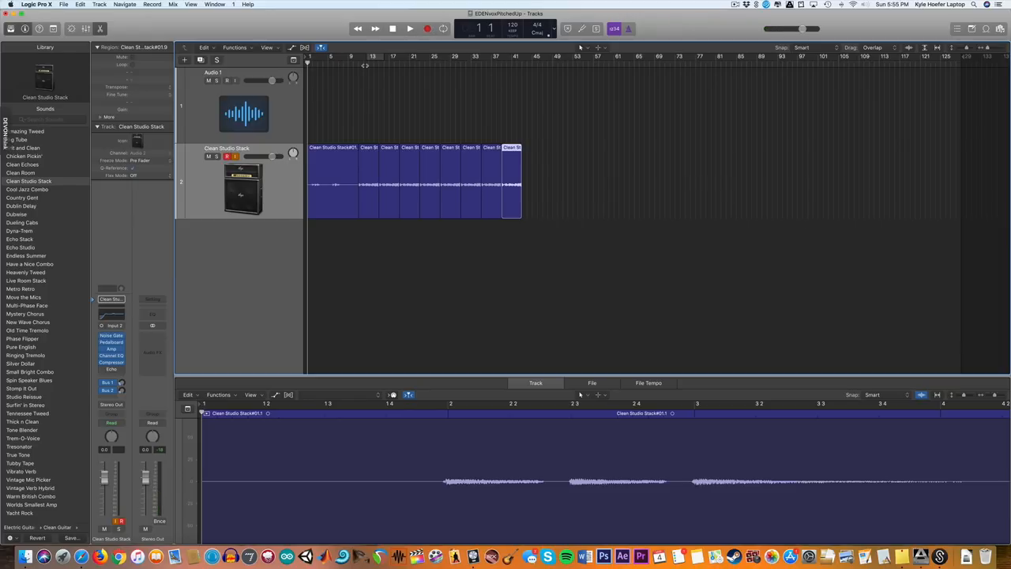
Record a sung vocal take onto the Audio 1 track, then stop
left_click(409, 28)
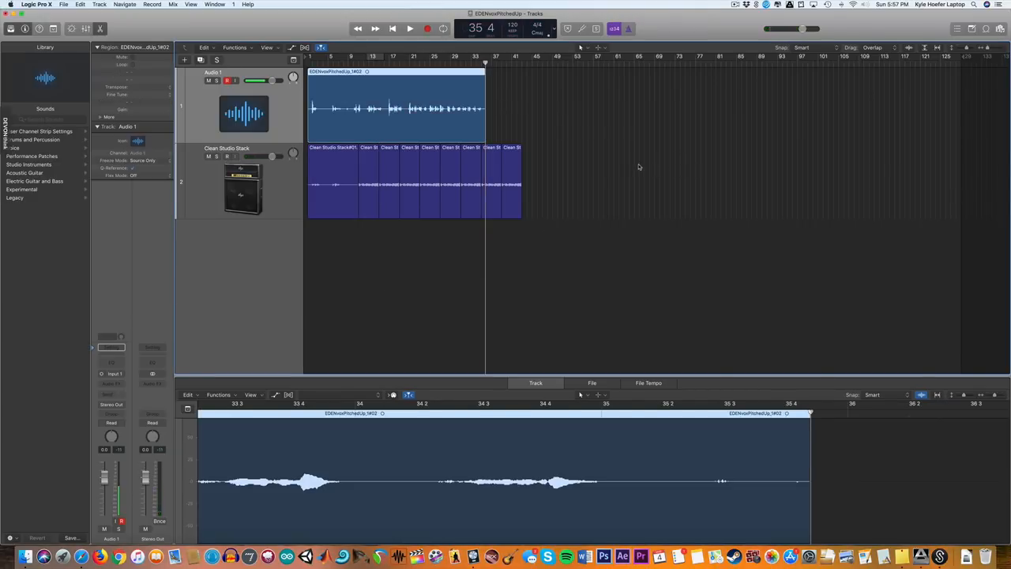
left_click(409, 29)
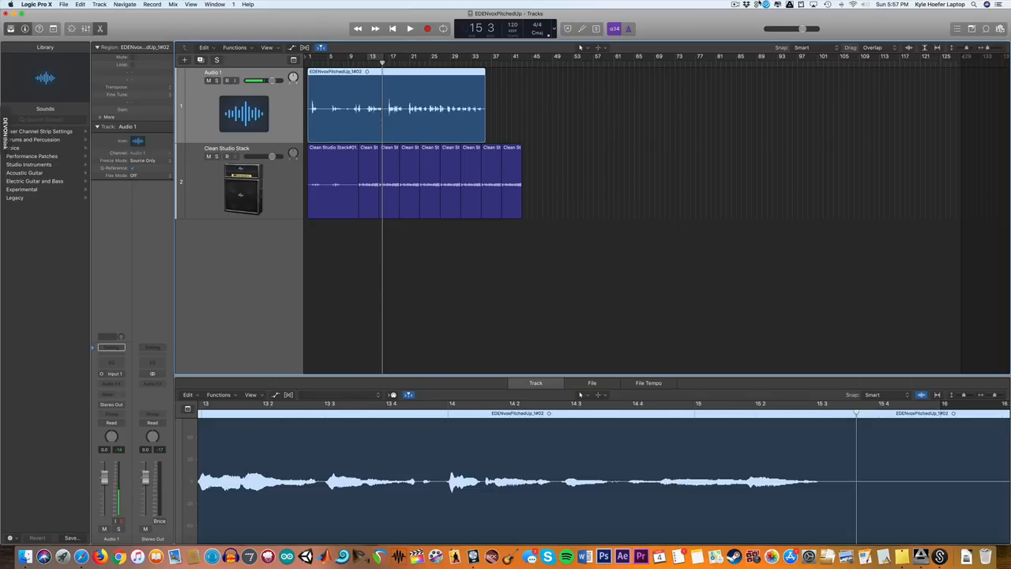
Drop the Splice kick-snare loop onto a new track and convert it from 110 to 120 bpm in Time and Pitch Machine
left_click(567, 557)
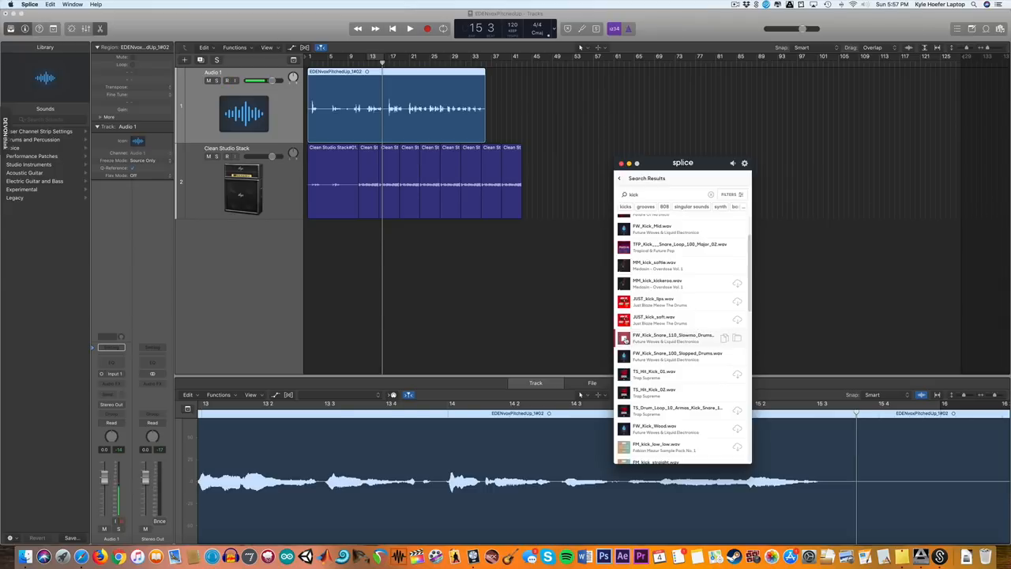
left_click(227, 80)
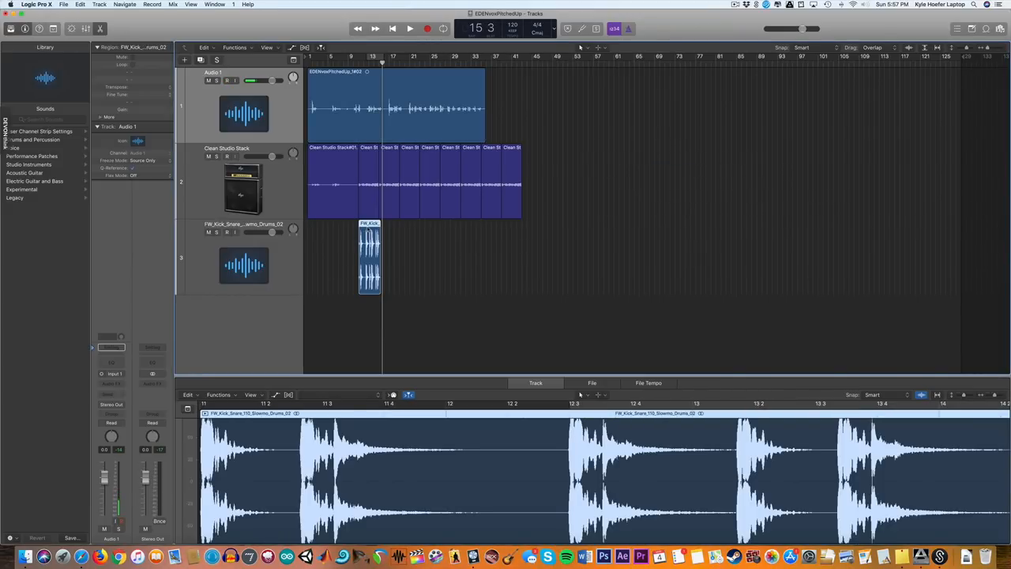
left_click(592, 383)
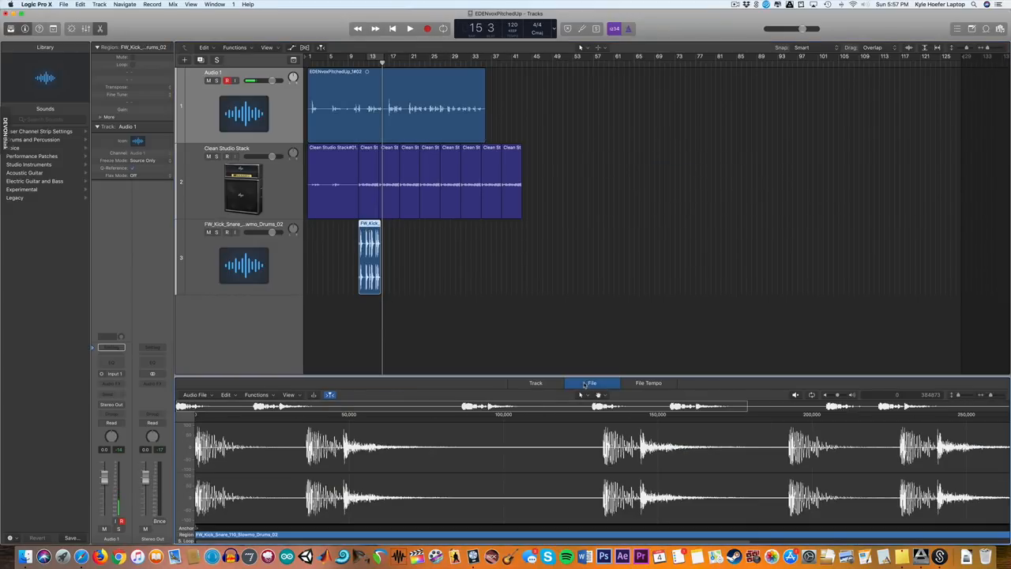
left_click(257, 395)
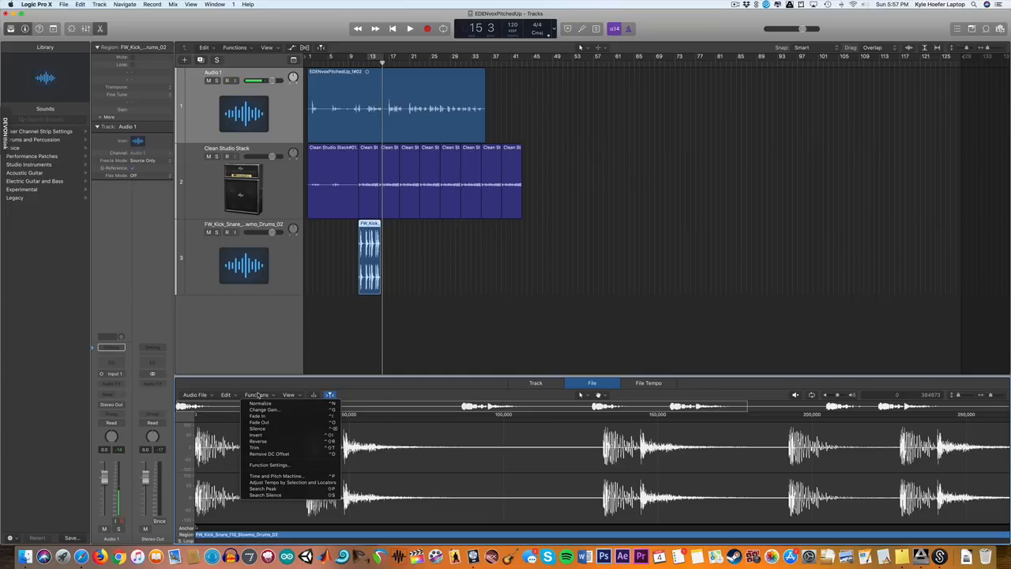
mouse_move(296, 475)
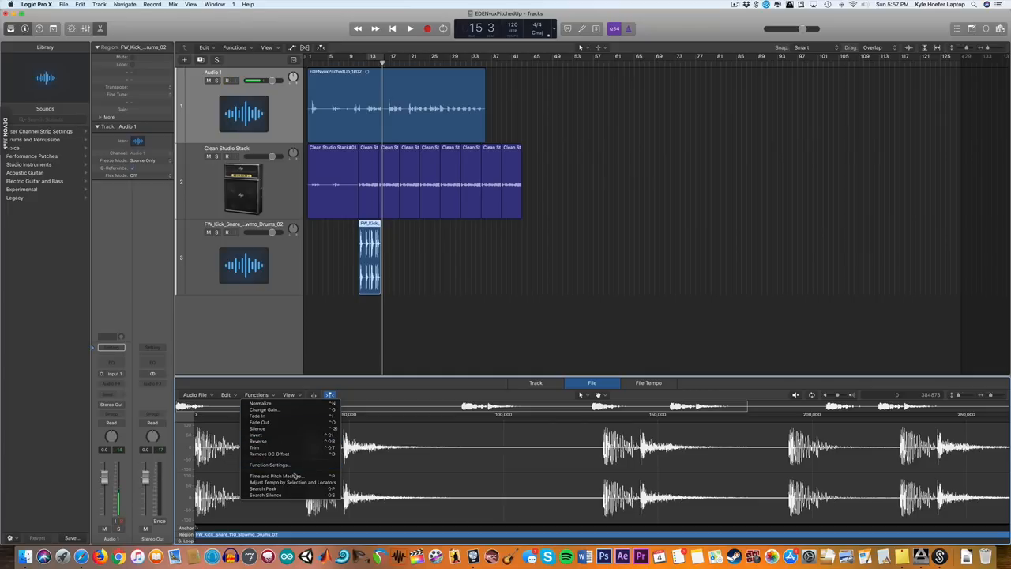
left_click(275, 476)
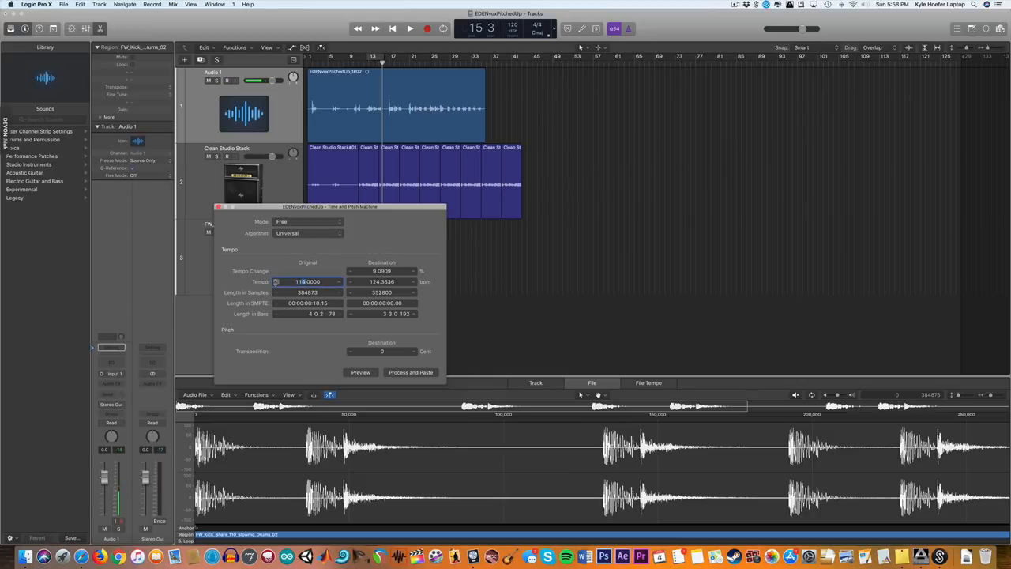
left_click(413, 281)
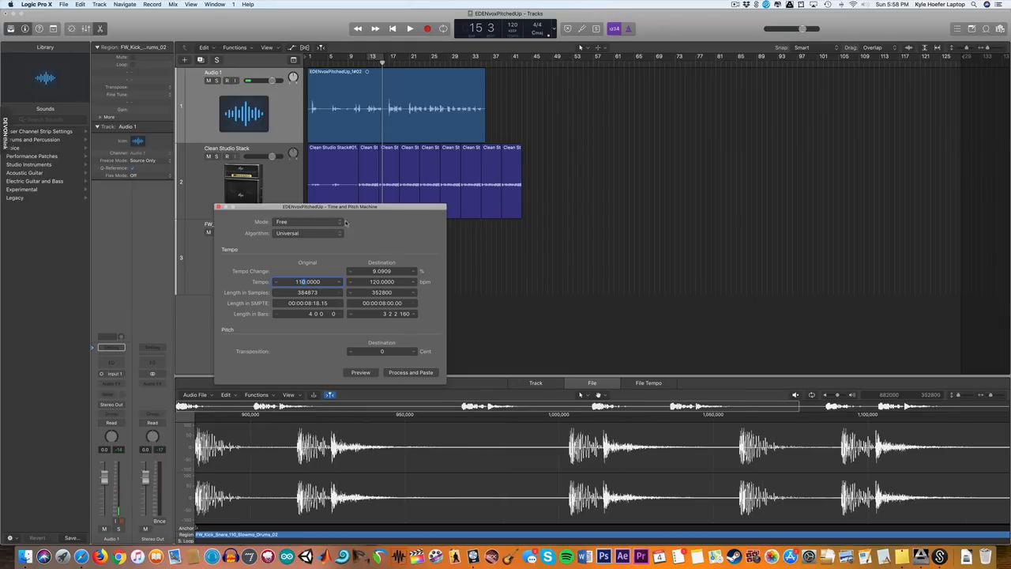
left_click(410, 372)
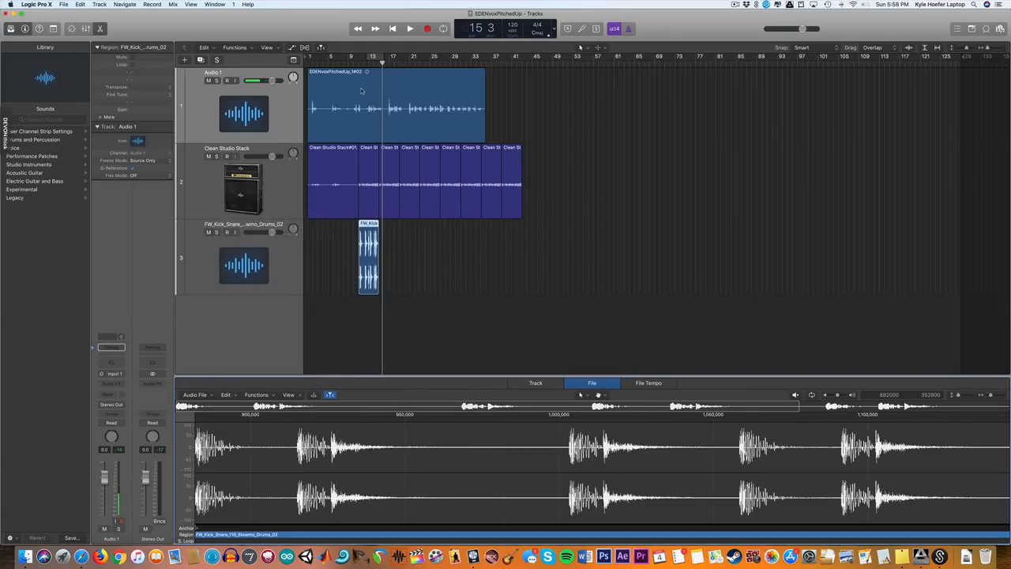
Play the song with the stretched drum loop, select the loop track, and stop playback
left_click(409, 28)
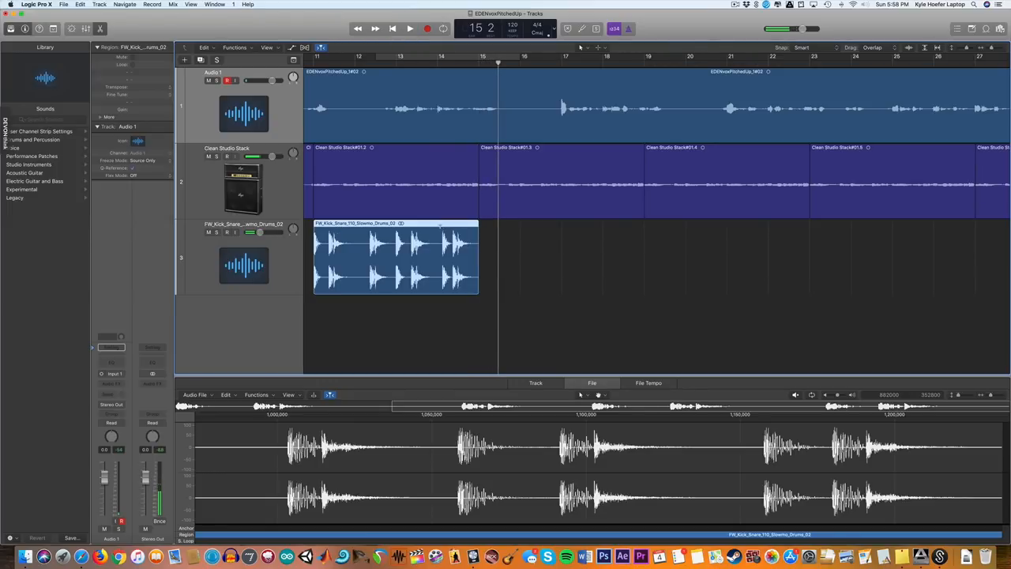
left_click(479, 56)
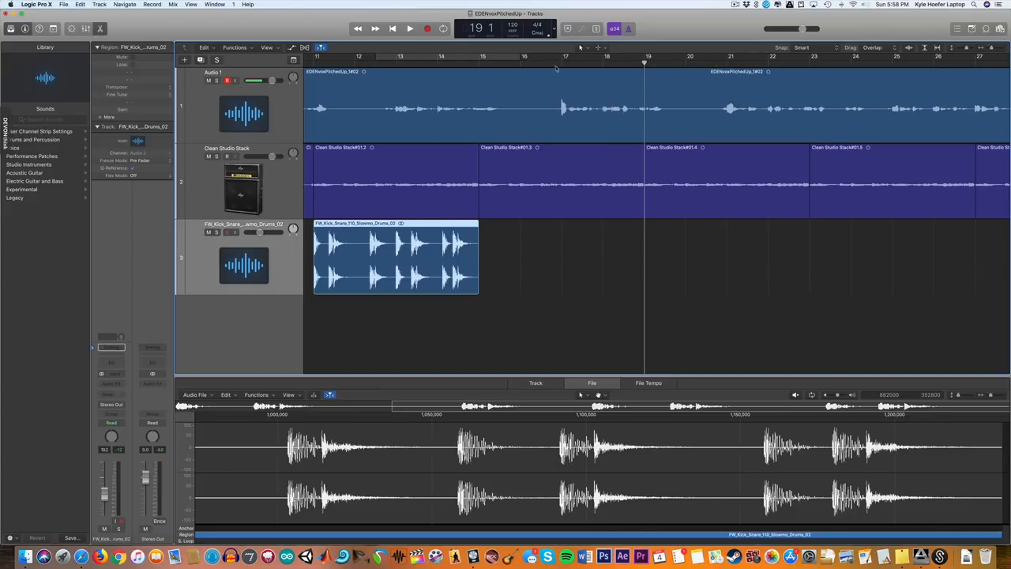
left_click(478, 58)
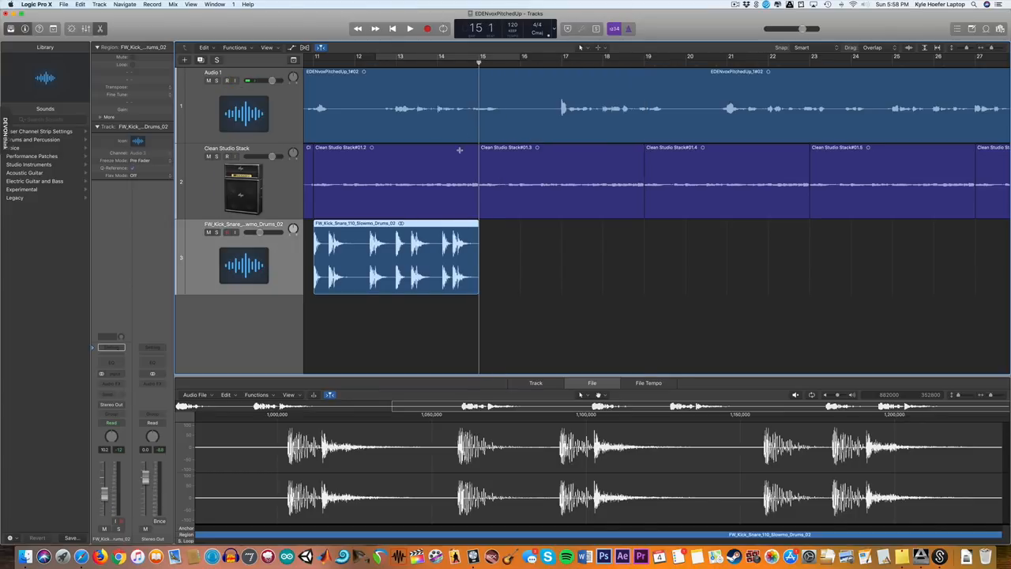
scroll("right", 3)
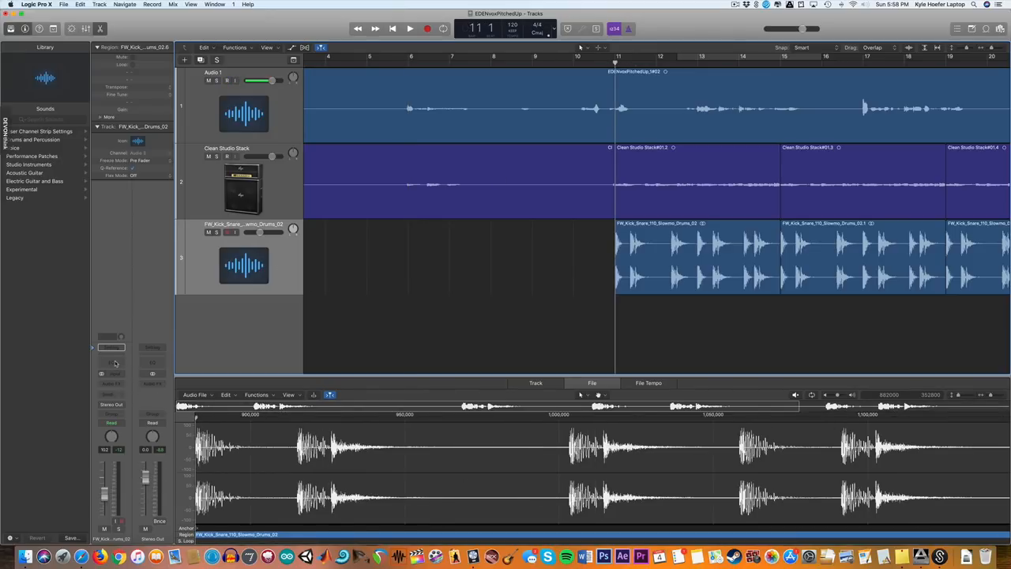
Insert a Channel EQ on the drum track and pull the 140 Hz band slightly down
left_click(112, 380)
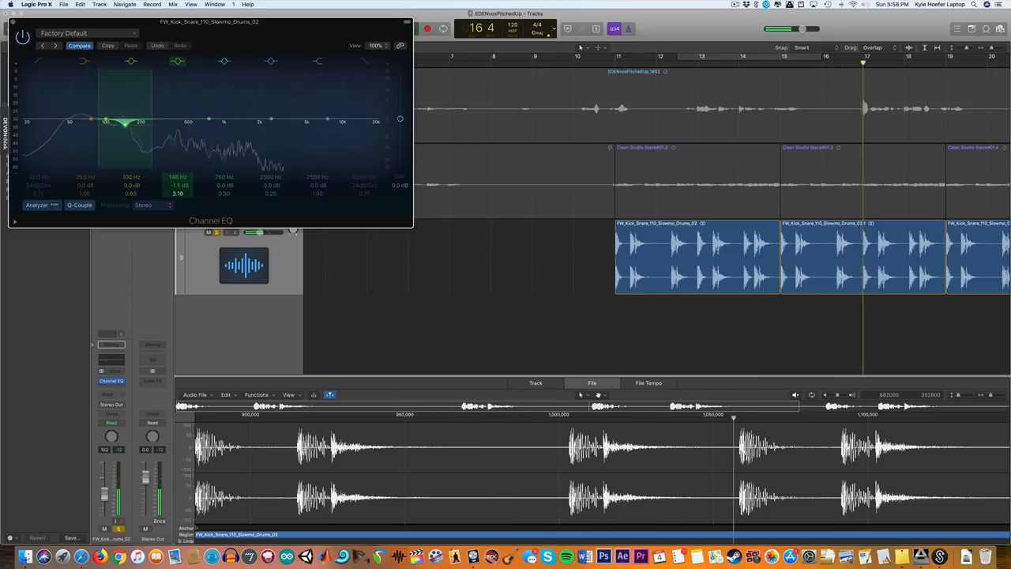
left_click_drag(126, 125, 126, 132)
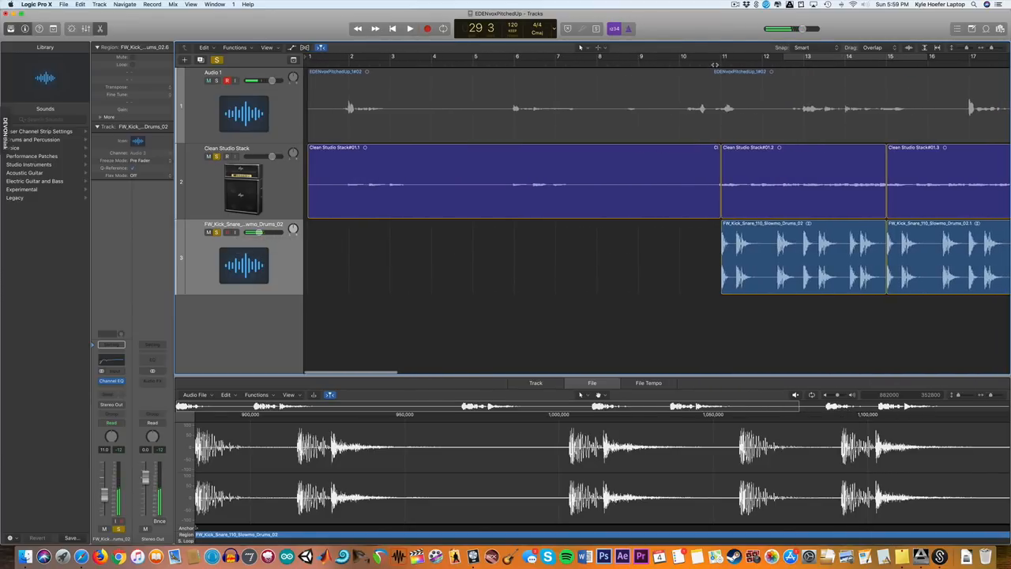
Select all nine Clean Studio Stack guitar regions and mute them
left_click(409, 28)
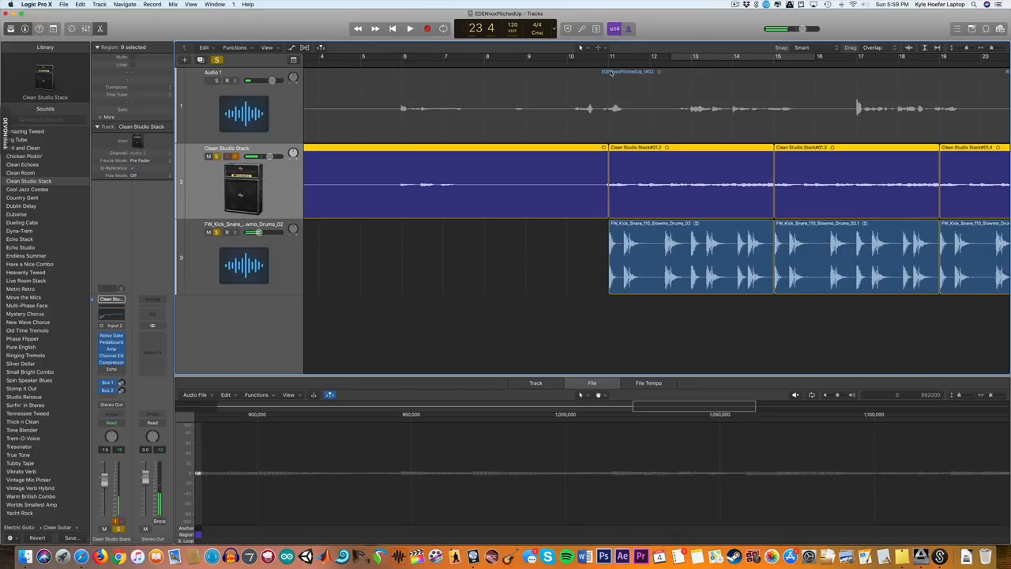
left_click(409, 29)
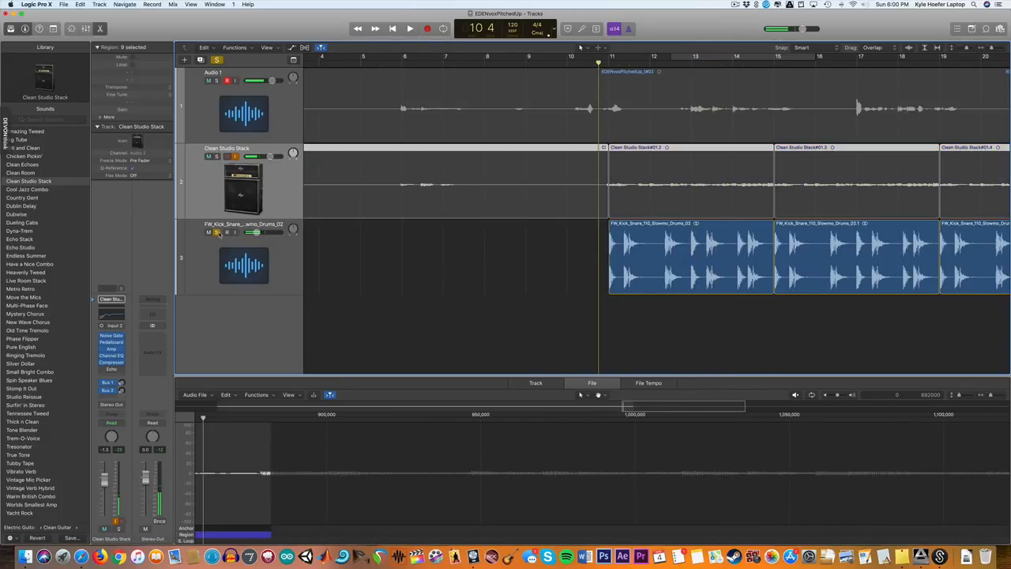
Solo the vocal, cycle-play bars 10–15, and pick an empty insert slot on it
left_click(409, 29)
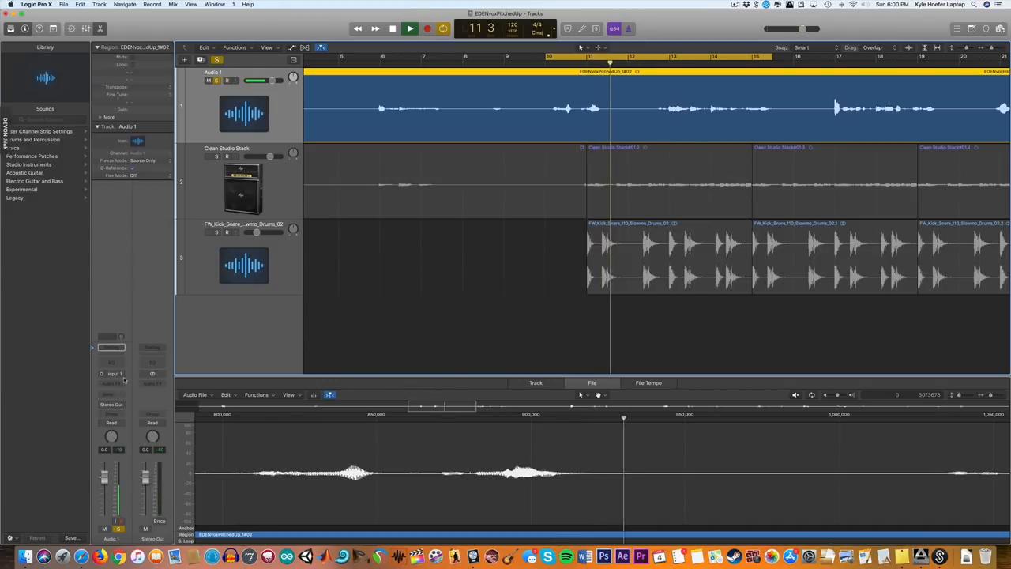
left_click(112, 373)
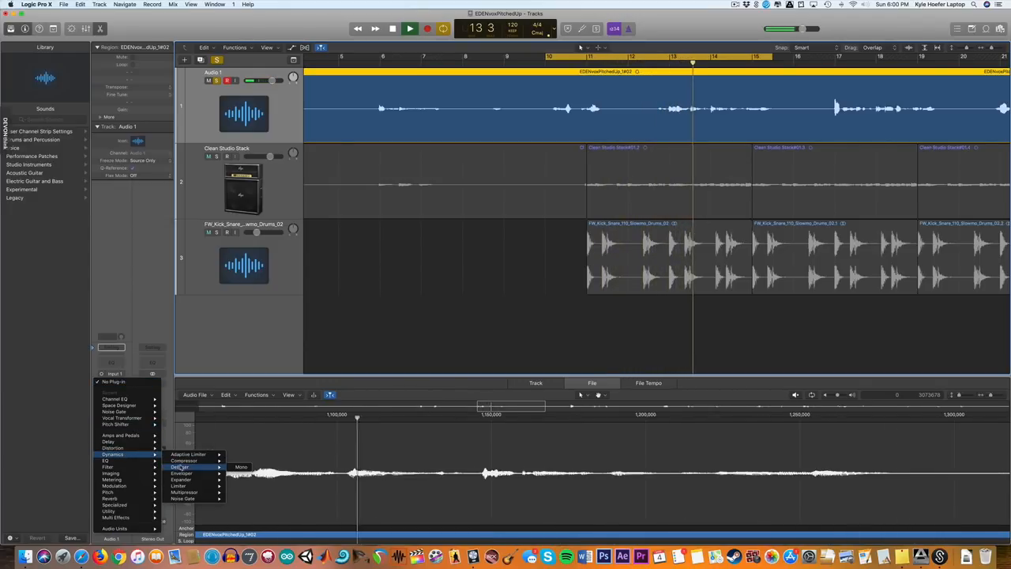
Insert a mono DeEsser on the vocal track and load its KyleLow preset
left_click(182, 467)
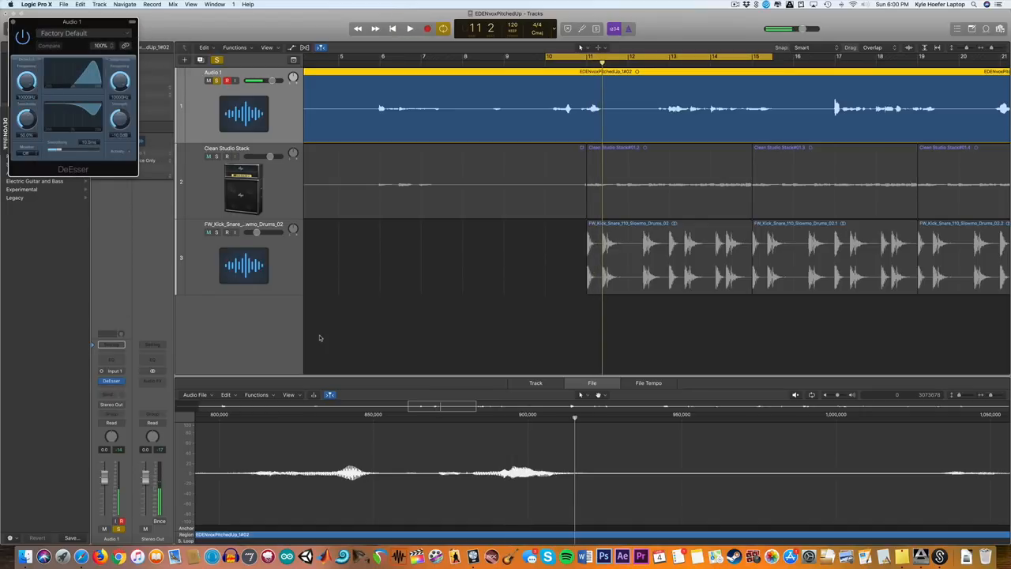
left_click(216, 156)
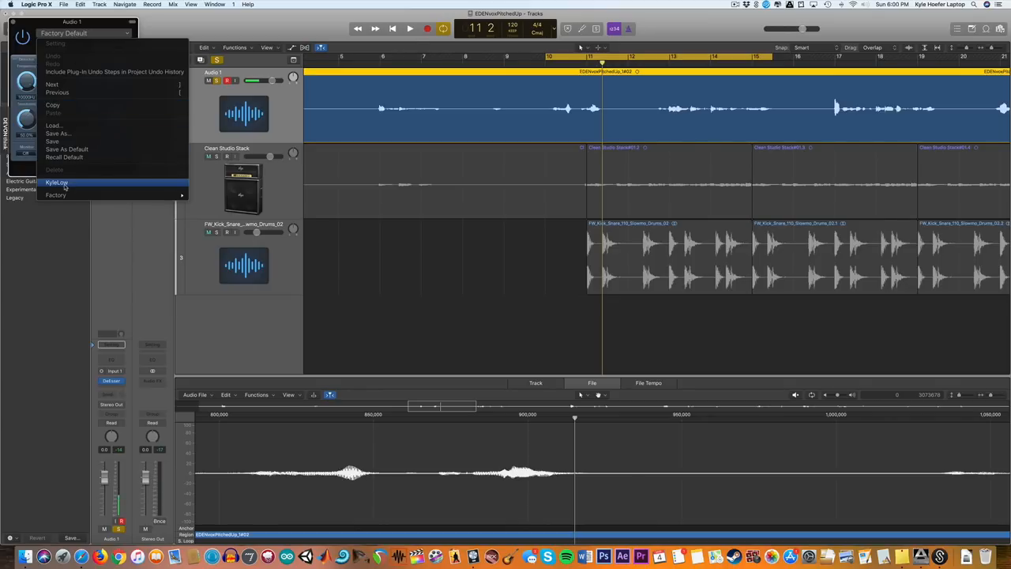
left_click(57, 182)
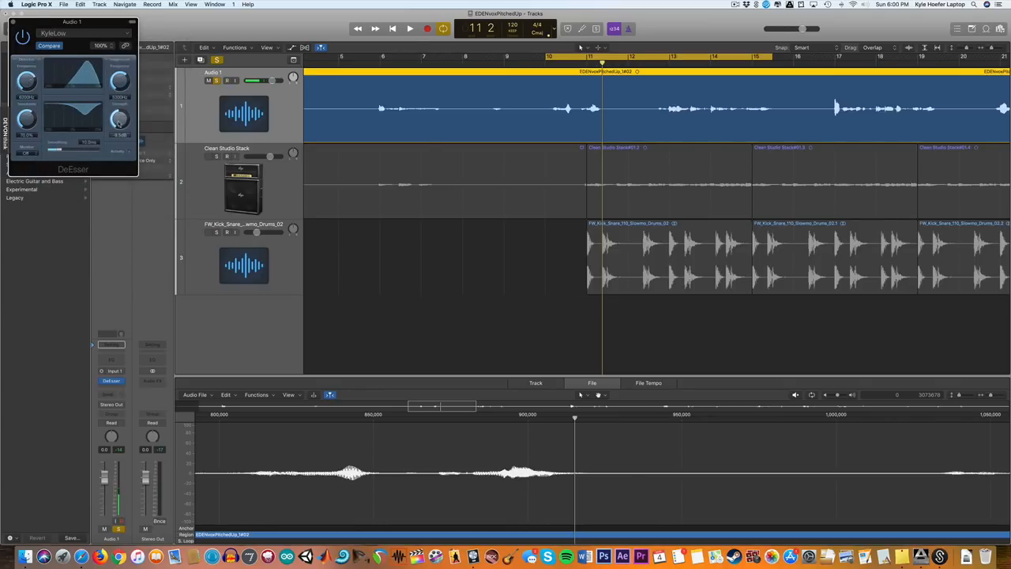
left_click(409, 28)
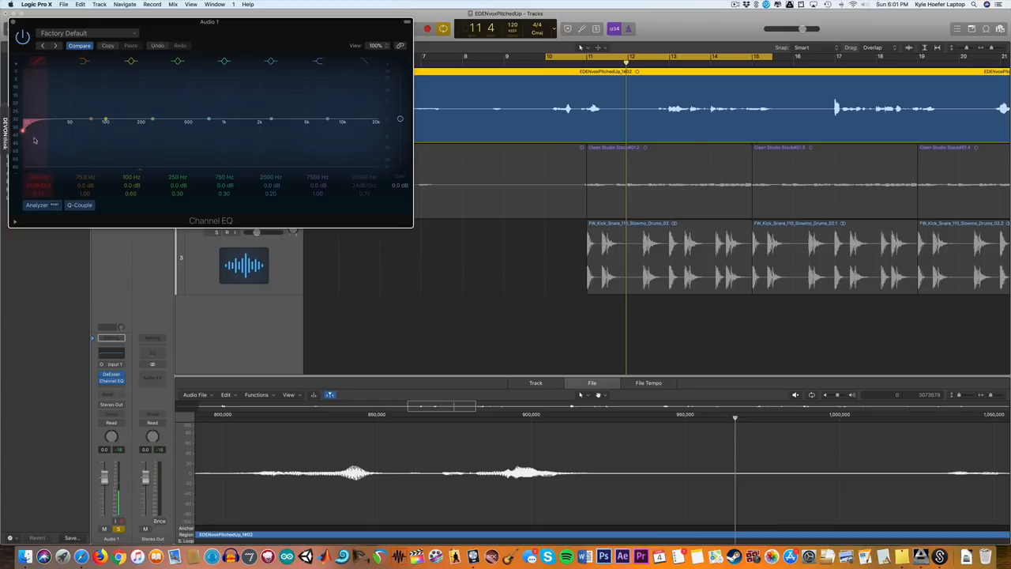
Drag the Channel EQ's low-cut band up to roll off the vocal's lowest frequencies
left_click_drag(105, 121, 92, 124)
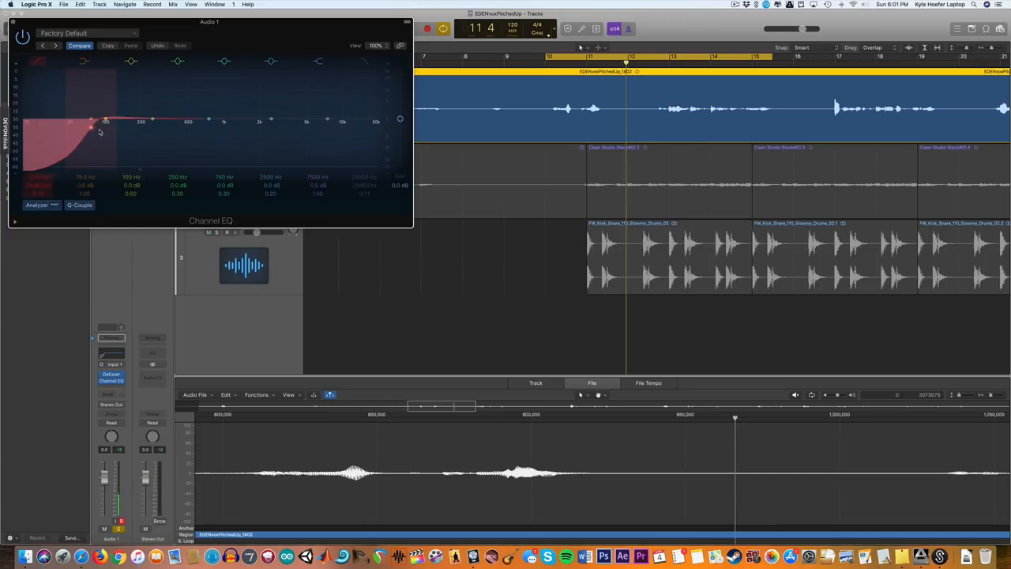
left_click_drag(105, 119, 120, 130)
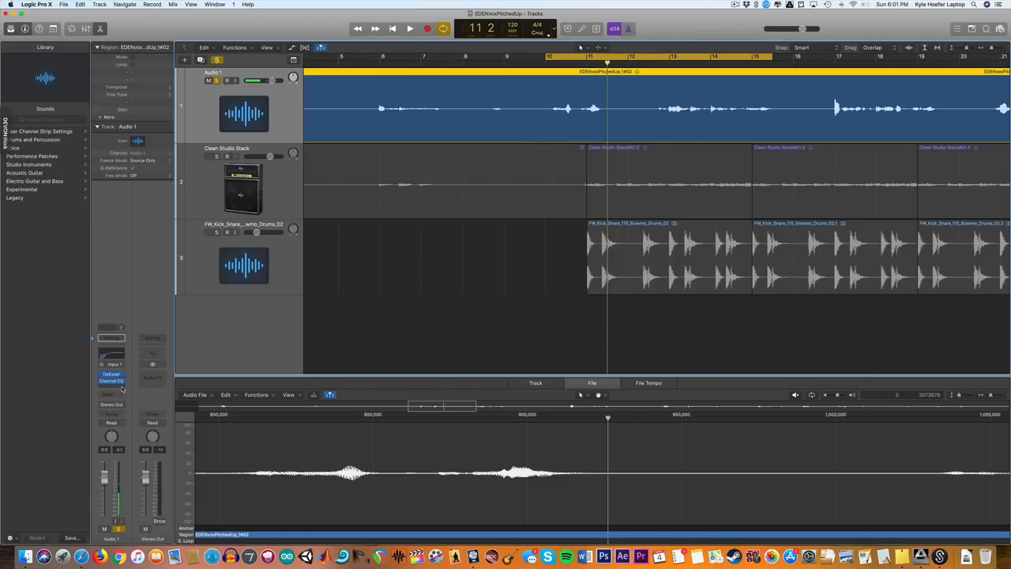
Insert a mono Compressor on the vocal track using the Vintage Opto model
left_click(111, 379)
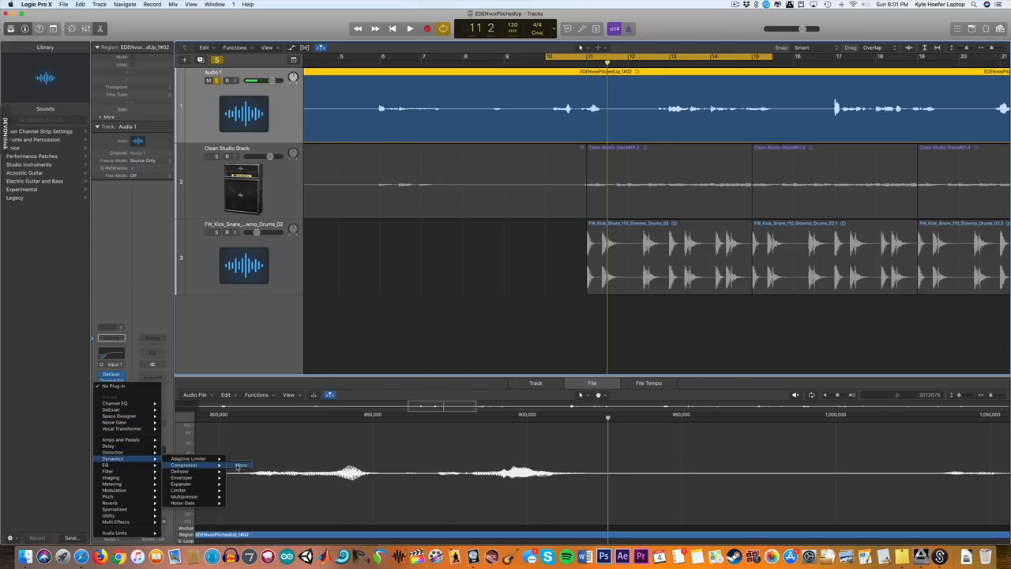
left_click(240, 464)
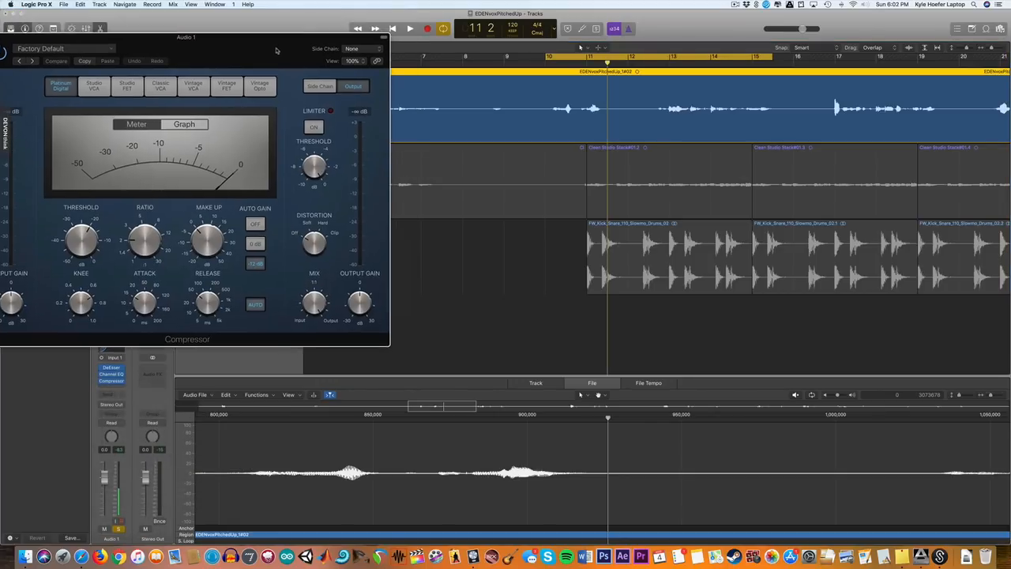
left_click(283, 86)
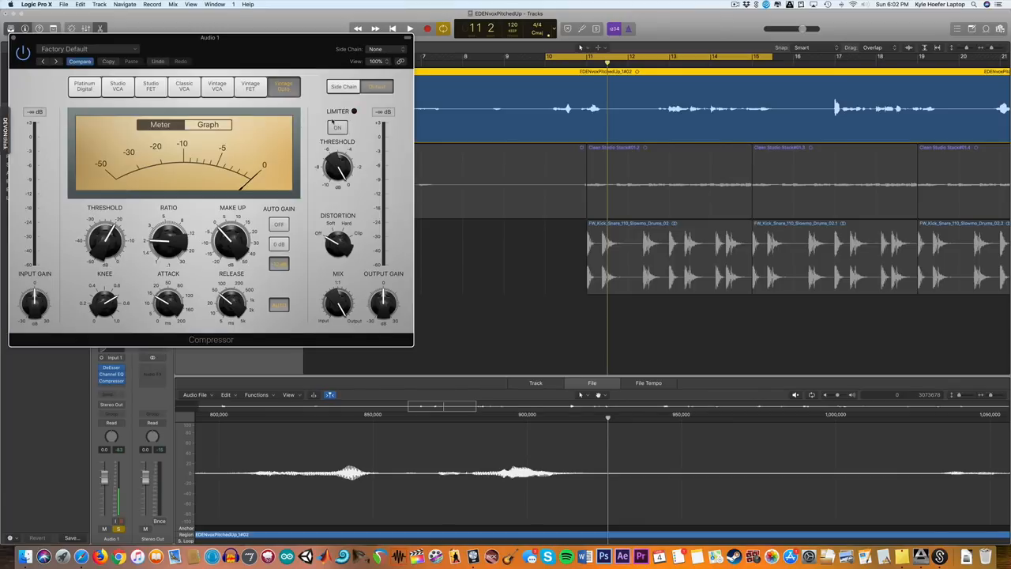
Play the compressed vocal and lower the Audio 1 volume to about -1.8 dB
left_click(409, 28)
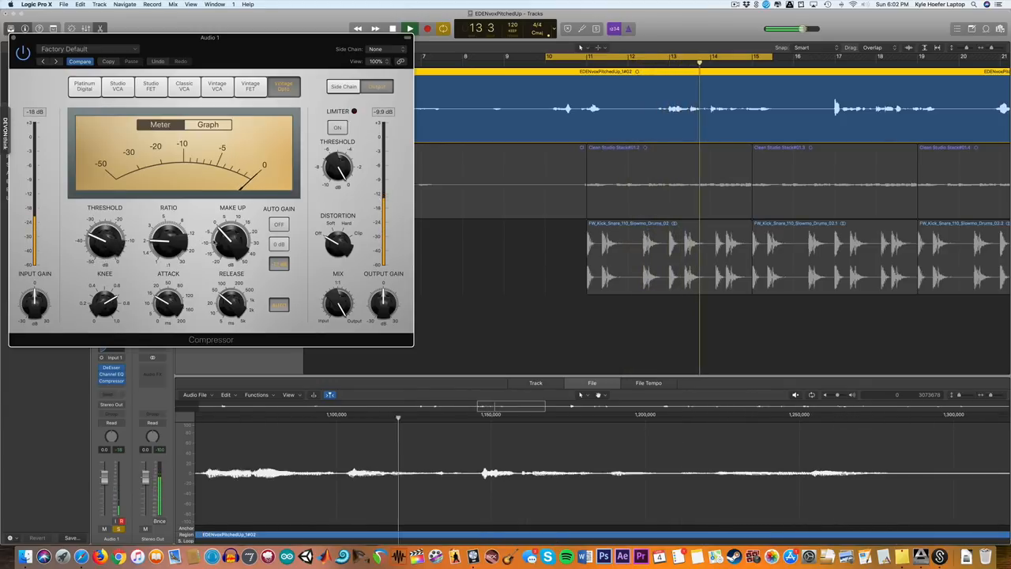
left_click_drag(168, 241, 169, 229)
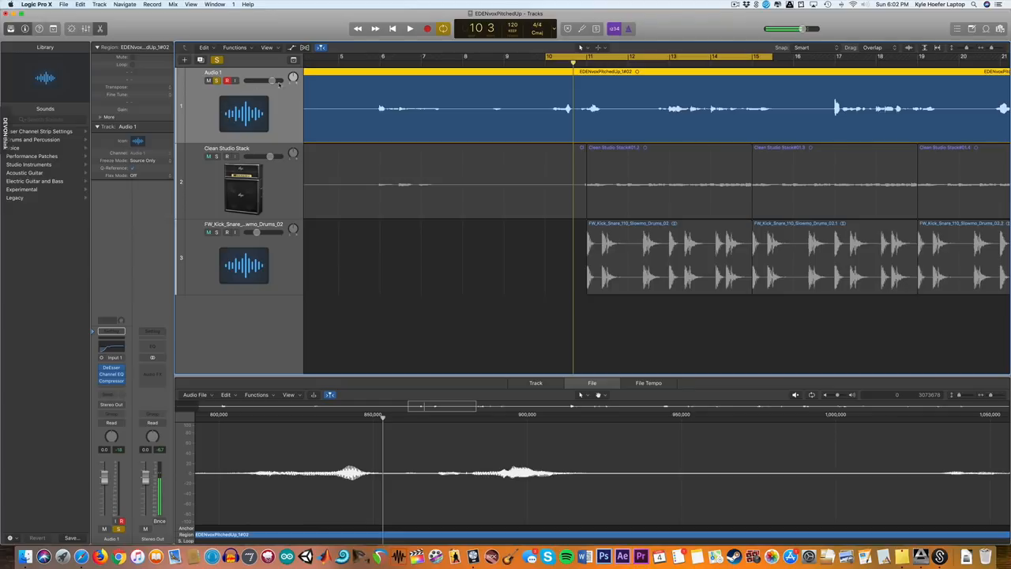
left_click(409, 28)
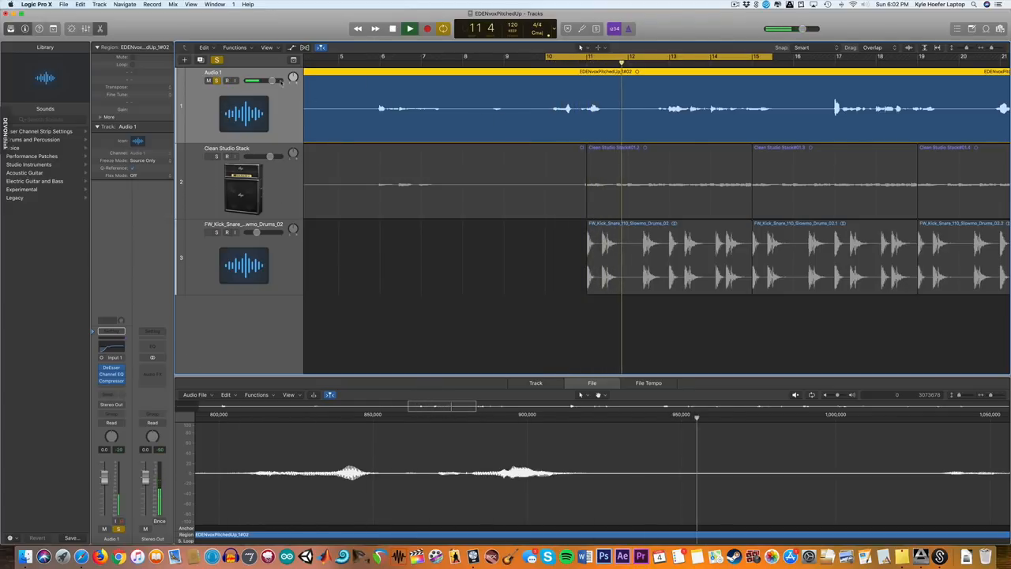
left_click_drag(253, 80, 247, 81)
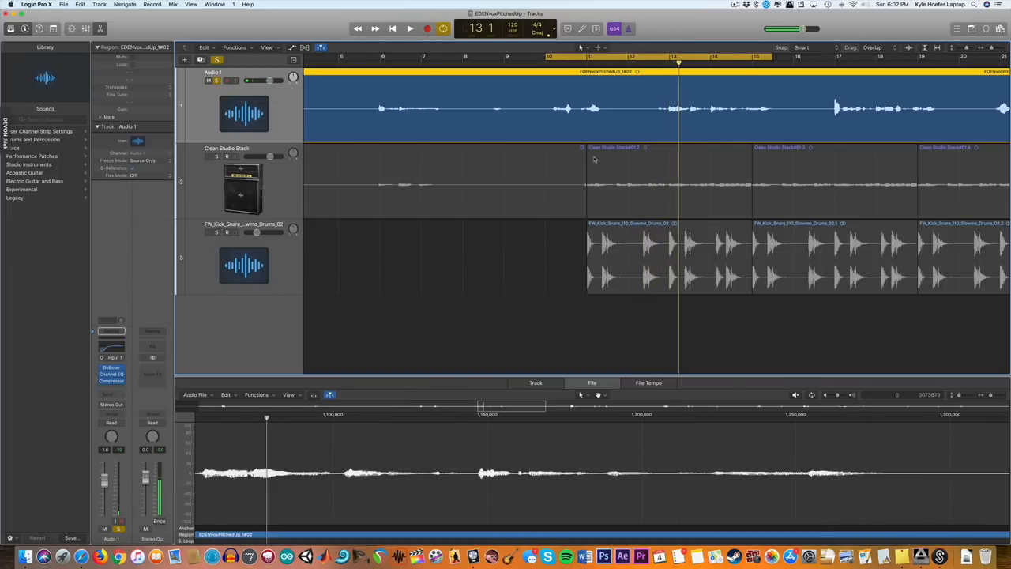
left_click(409, 28)
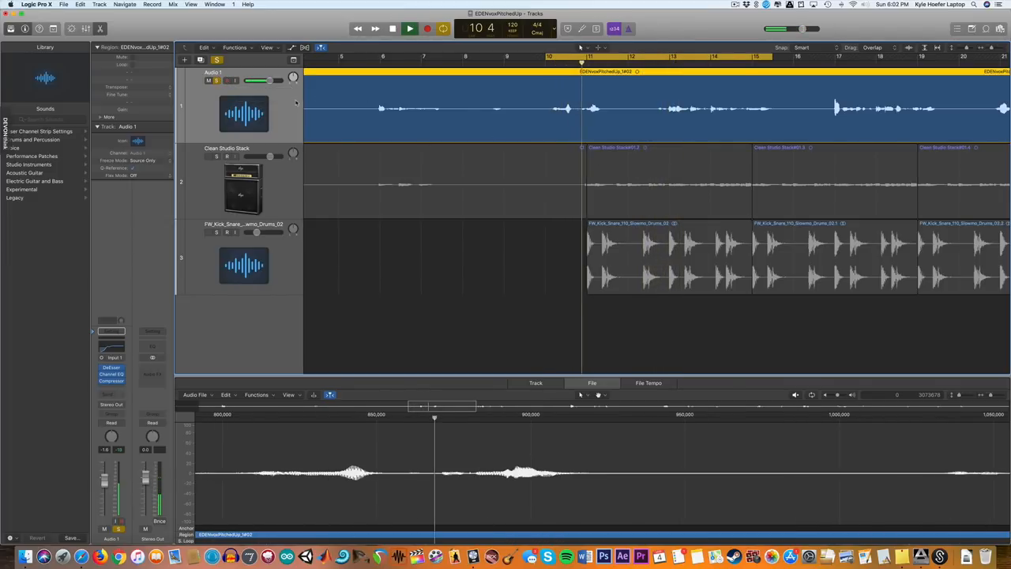
left_click(409, 28)
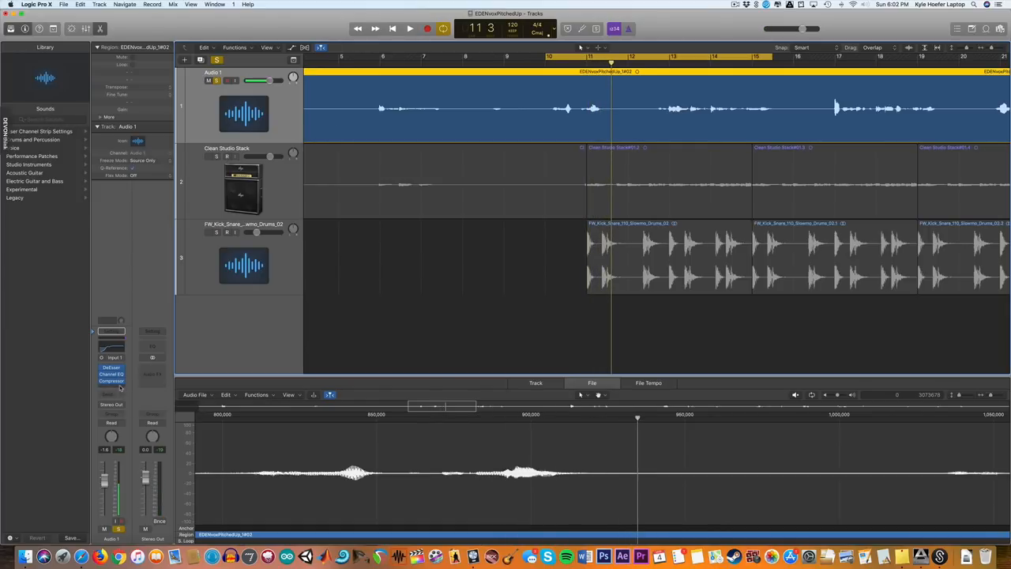
Insert mono Pitch Correction after the Compressor and pick a scale from its Scale list
left_click(112, 387)
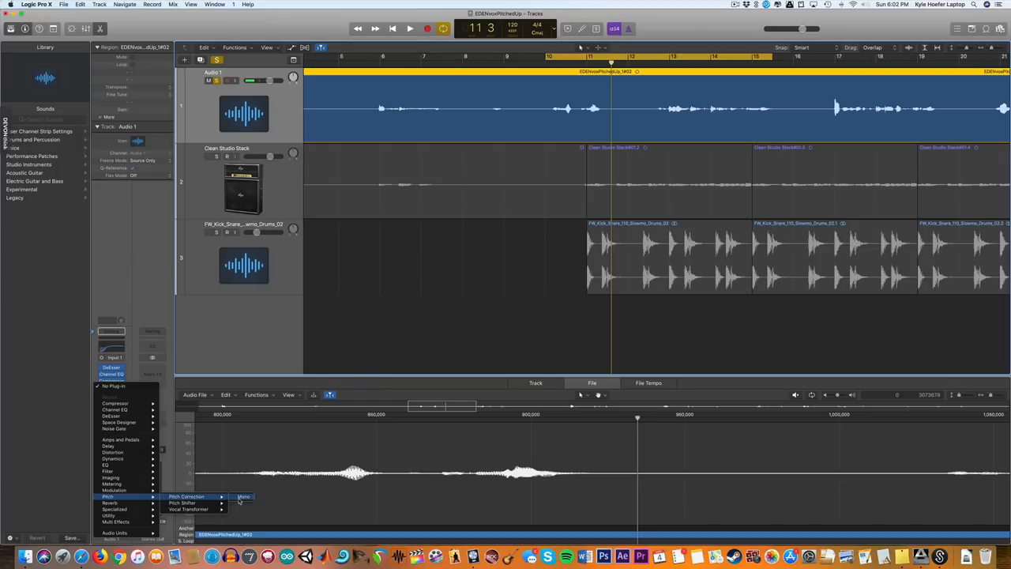
left_click(243, 496)
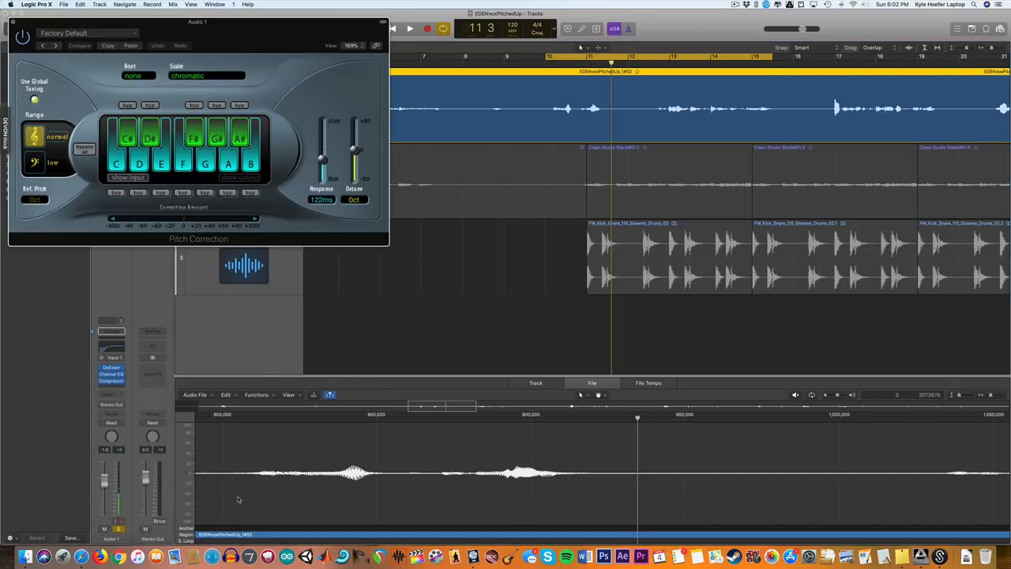
left_click(110, 381)
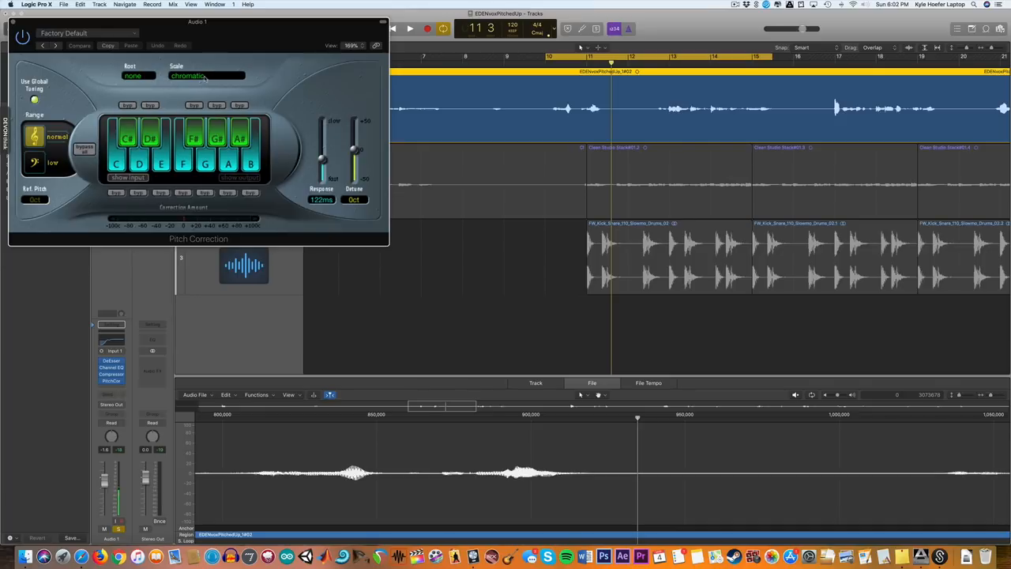
left_click(205, 75)
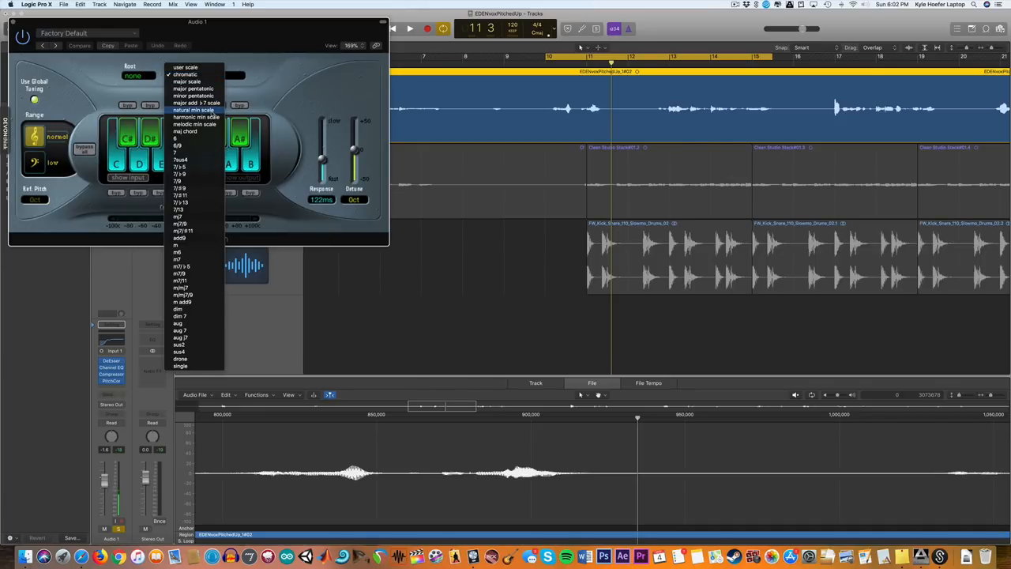
left_click(194, 124)
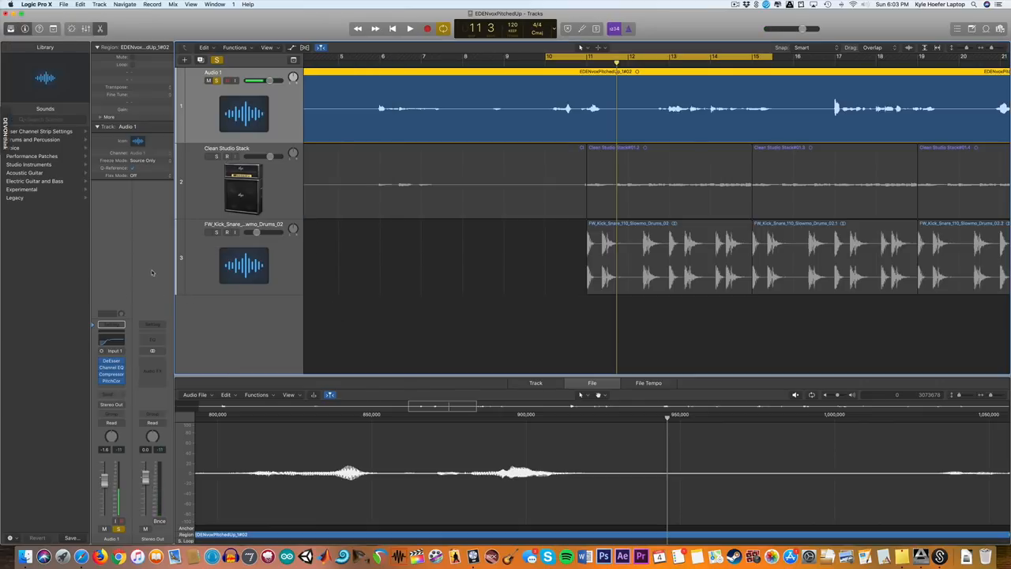
left_click(208, 155)
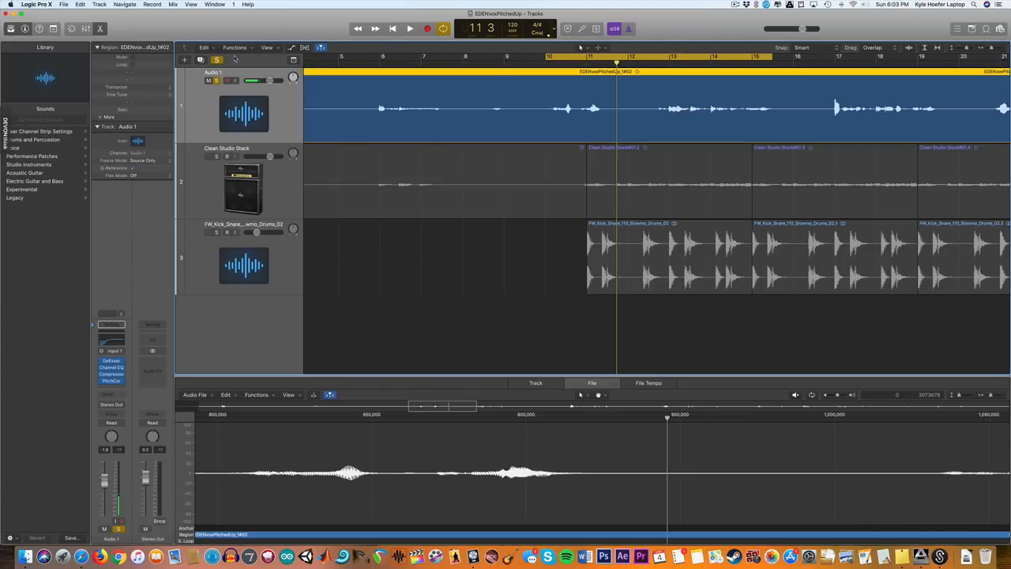
left_click(409, 28)
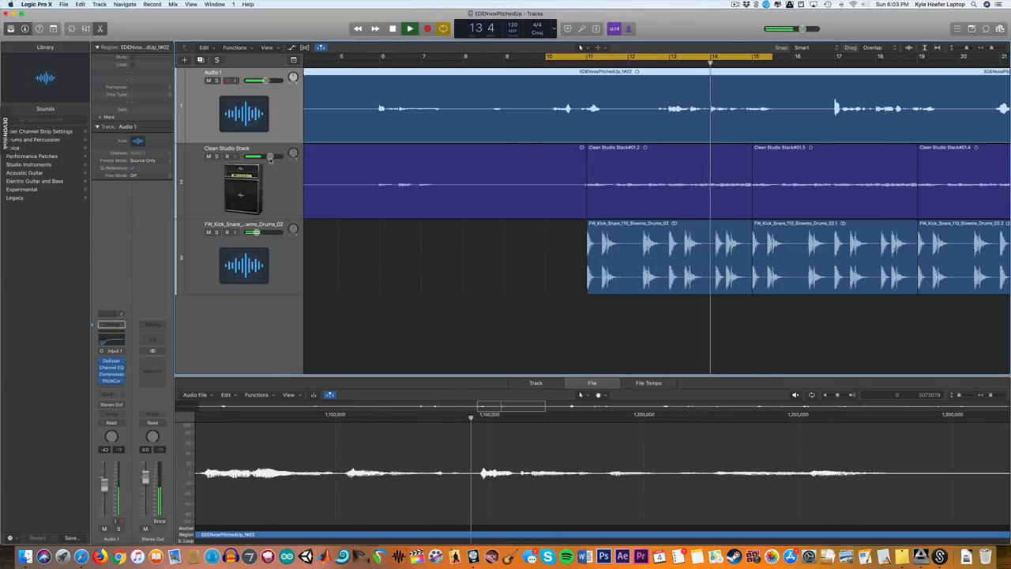
Unsolo Audio 1 and play back all tracks together
left_click(750, 56)
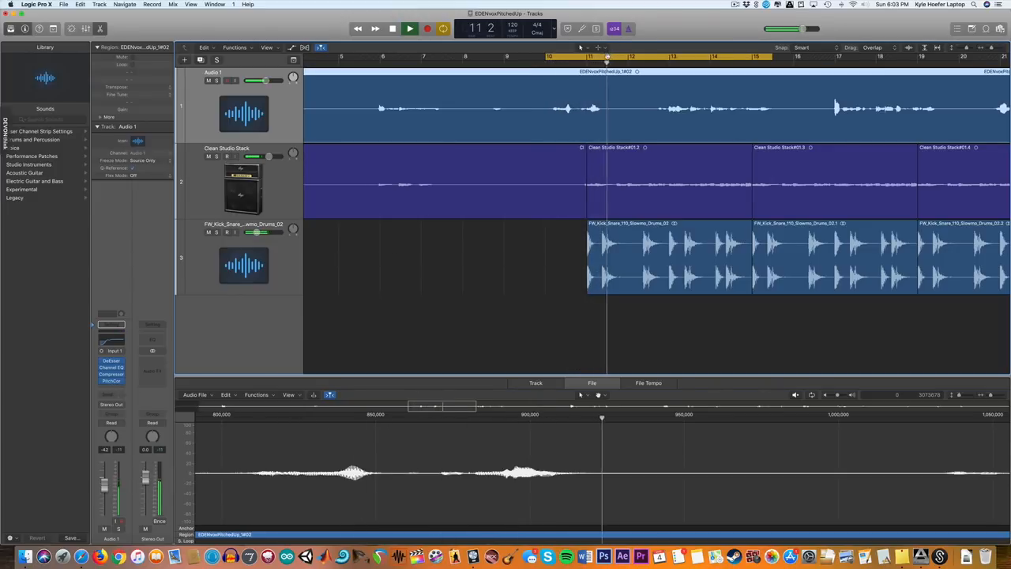
left_click(409, 29)
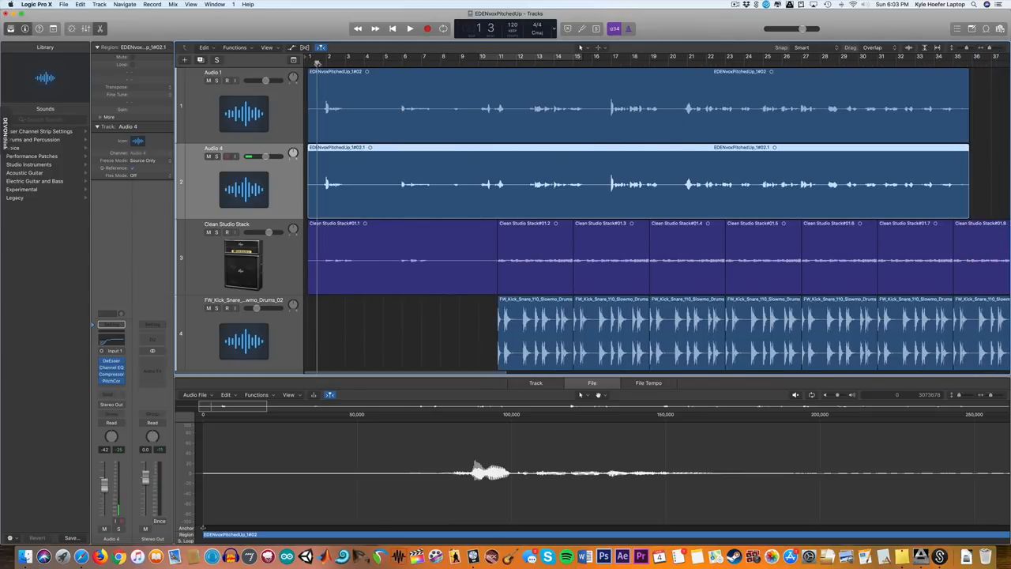
Duplicate Audio 1 with its region onto Audio 4, mute Audio 1, and play the copy
left_click(409, 29)
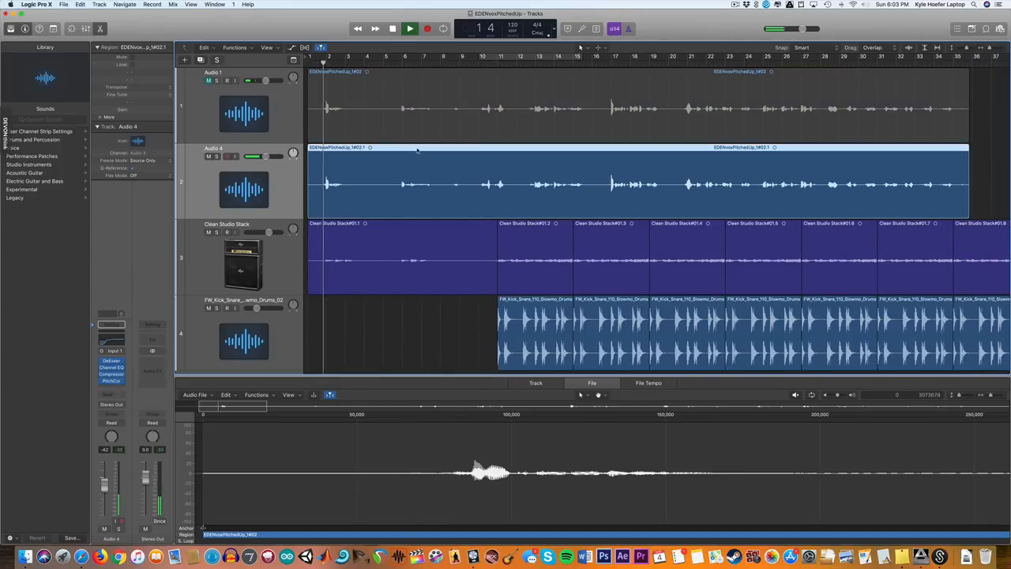
left_click(409, 28)
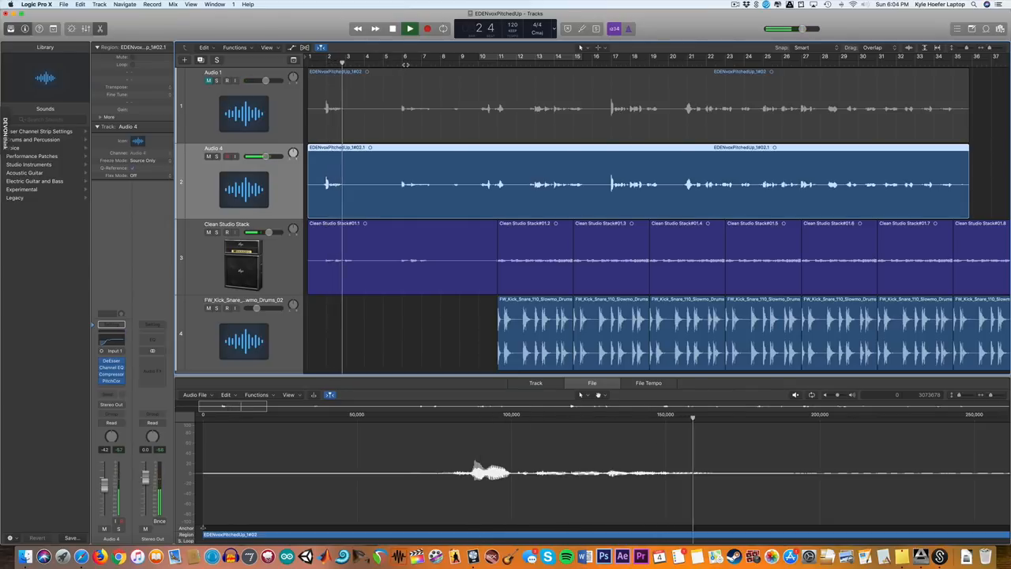
left_click(409, 29)
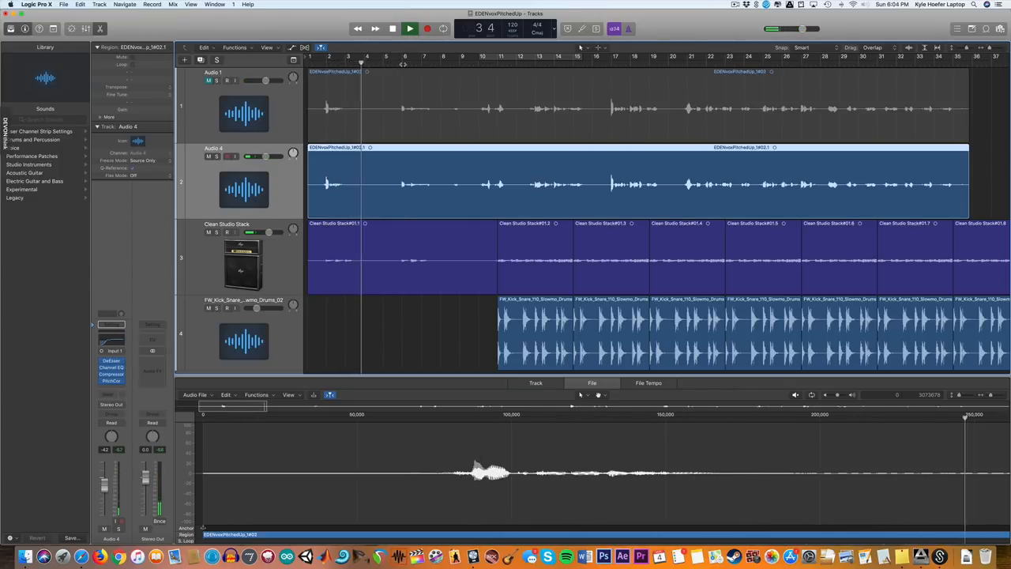
left_click(409, 29)
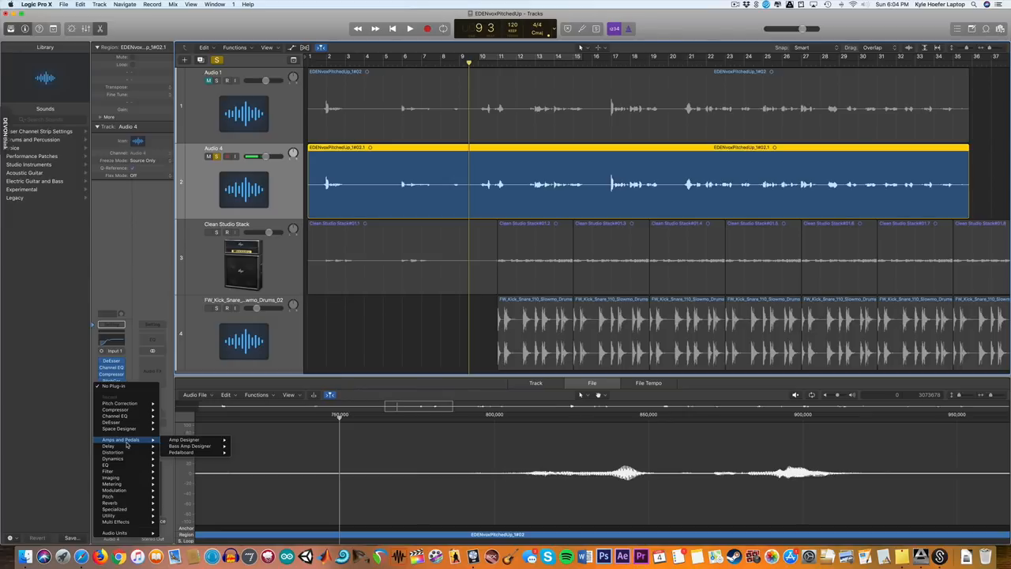
mouse_move(108, 471)
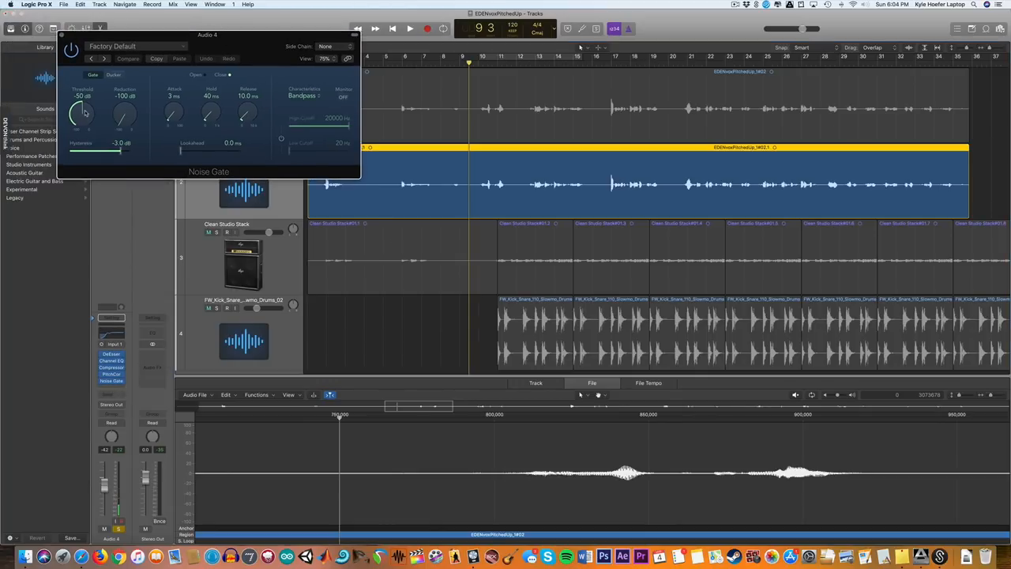
Adjust the Noise Gate Threshold on the Audio 4 vocal
left_click(409, 28)
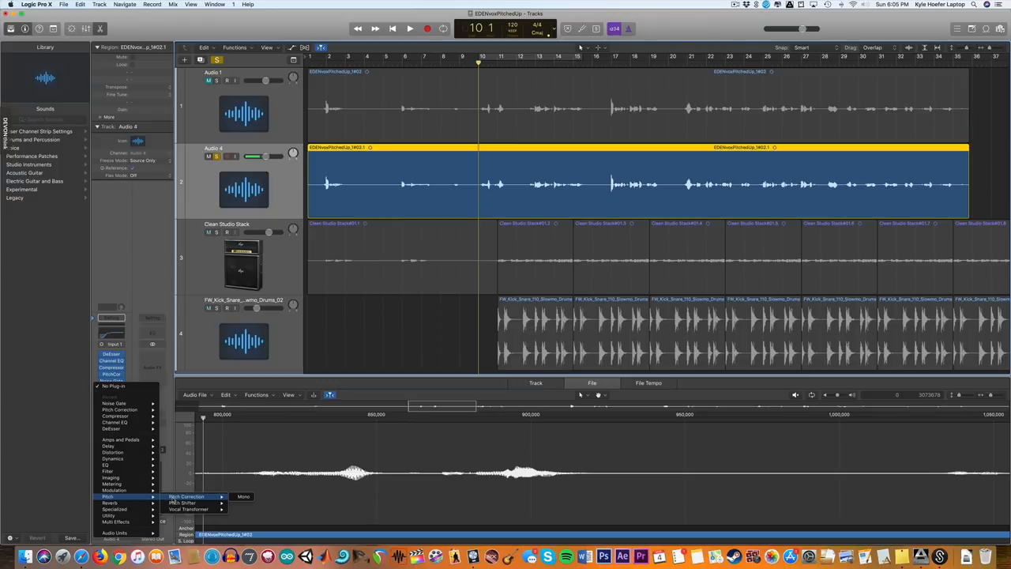
mouse_move(186, 503)
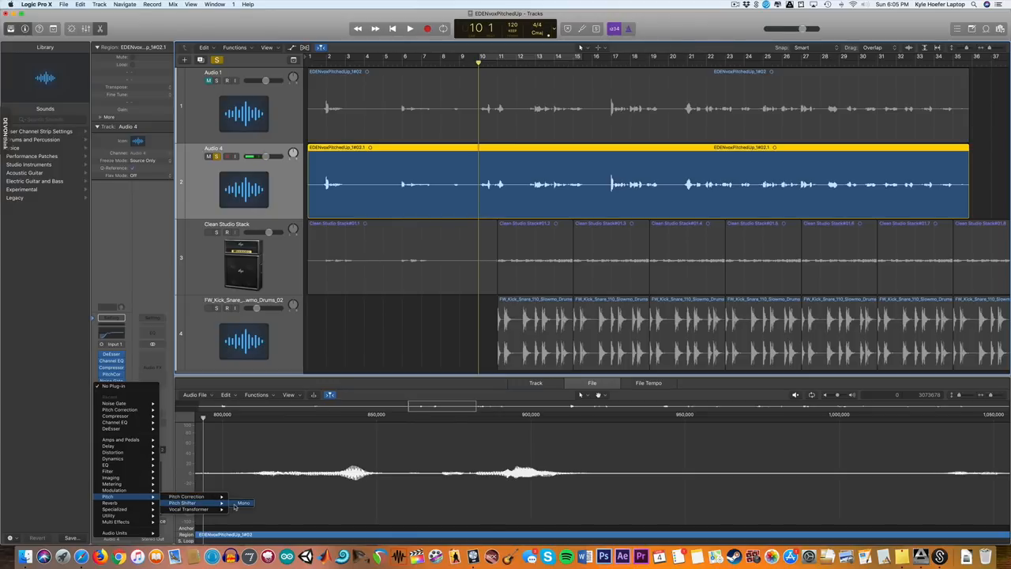
Insert a mono Pitch Shifter at 12 semitones on Audio 4, then play and stop
left_click(243, 504)
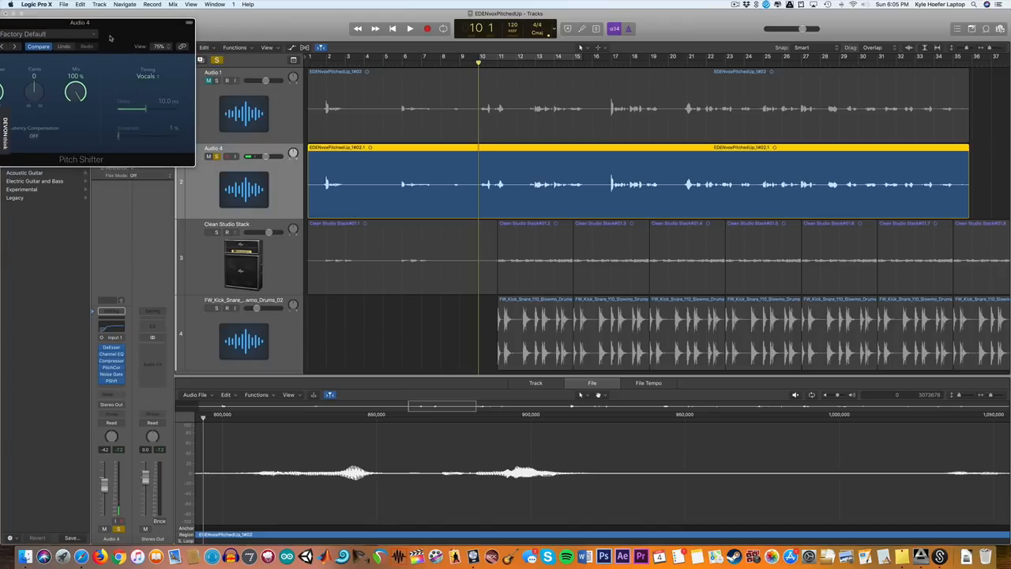
left_click(409, 29)
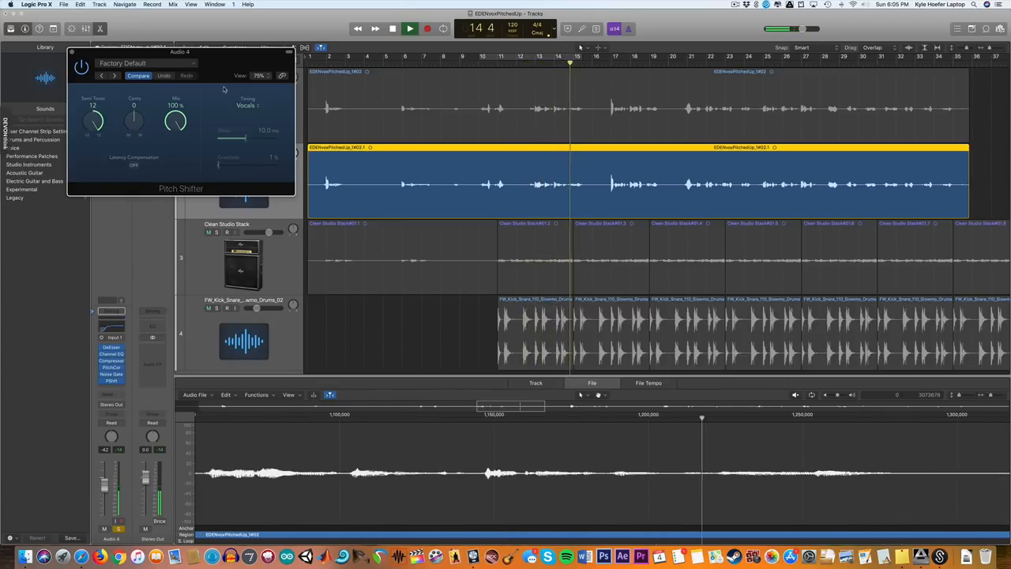
left_click(409, 28)
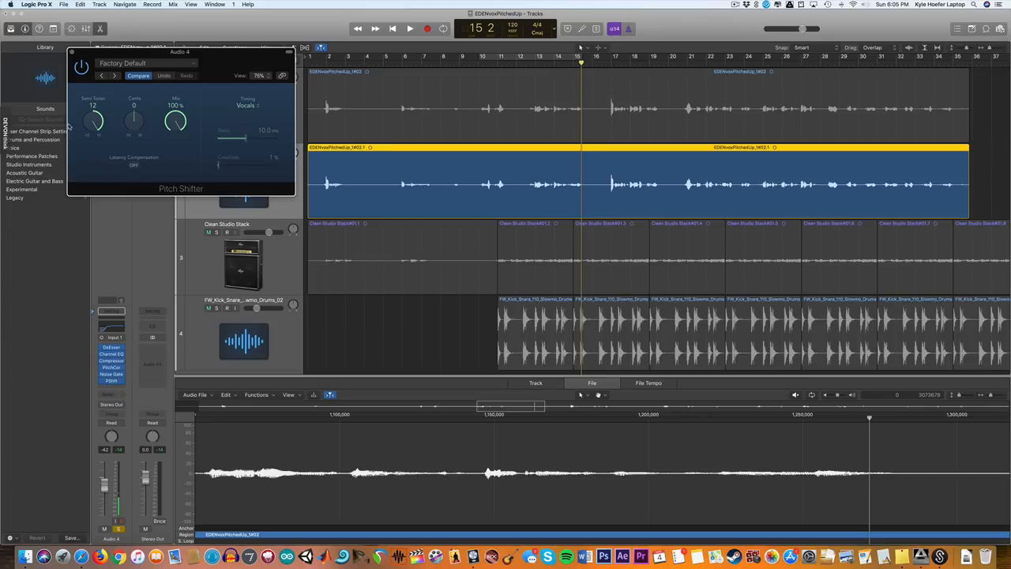
mouse_move(101, 85)
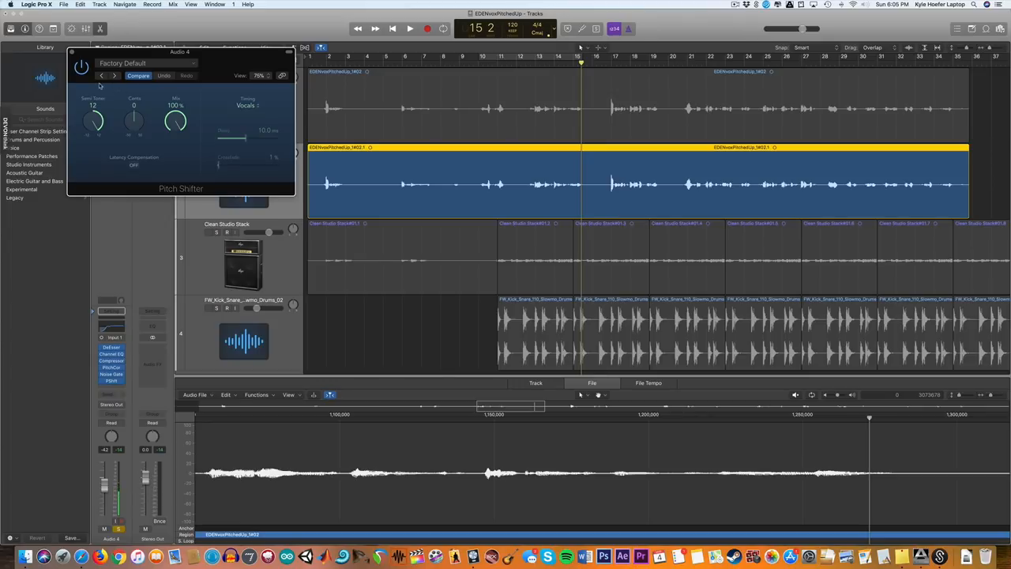
left_click(208, 232)
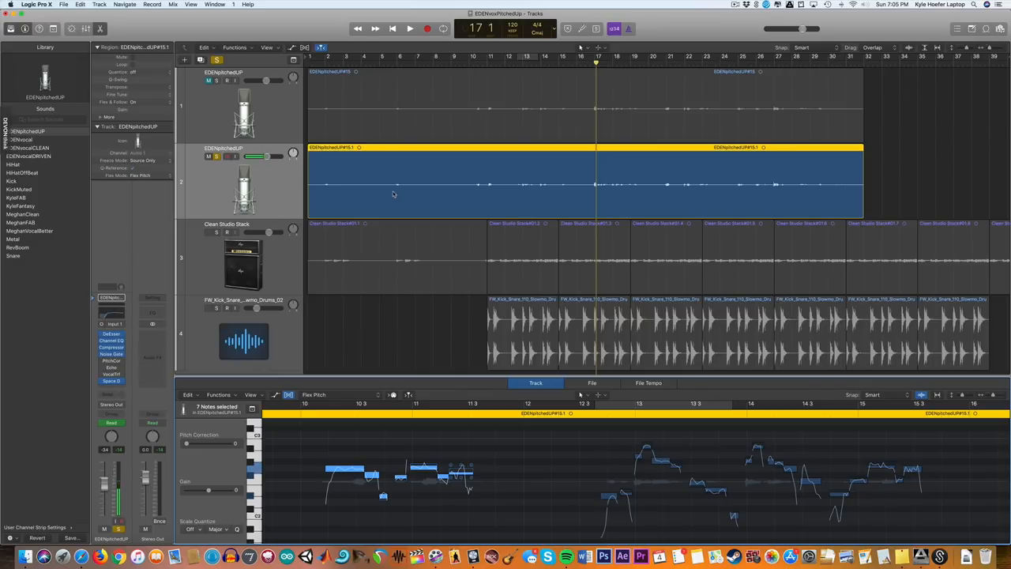
Select the EDENpitchedUP region and open the Track Editor with Flex Pitch
left_click(470, 57)
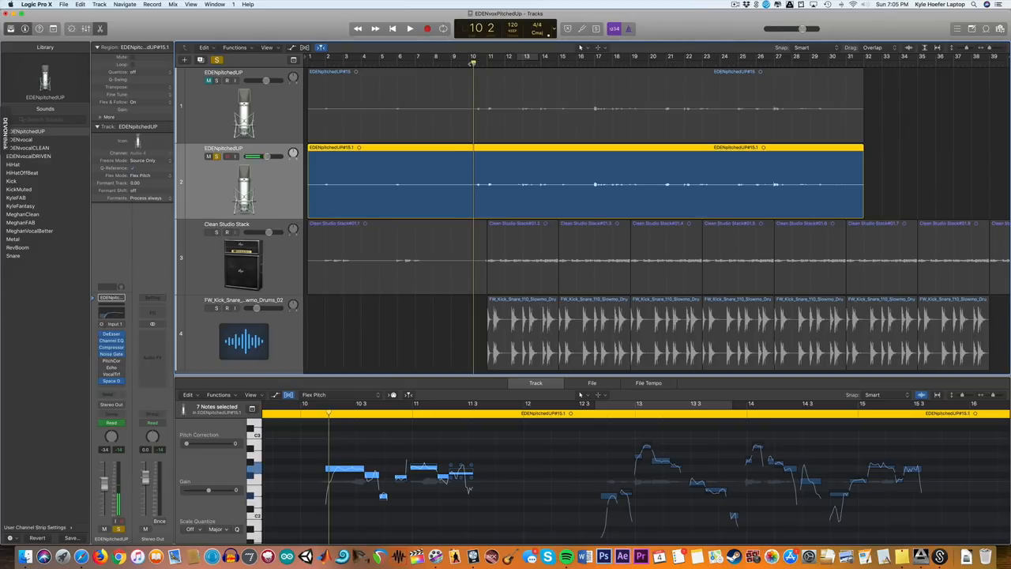
left_click(409, 29)
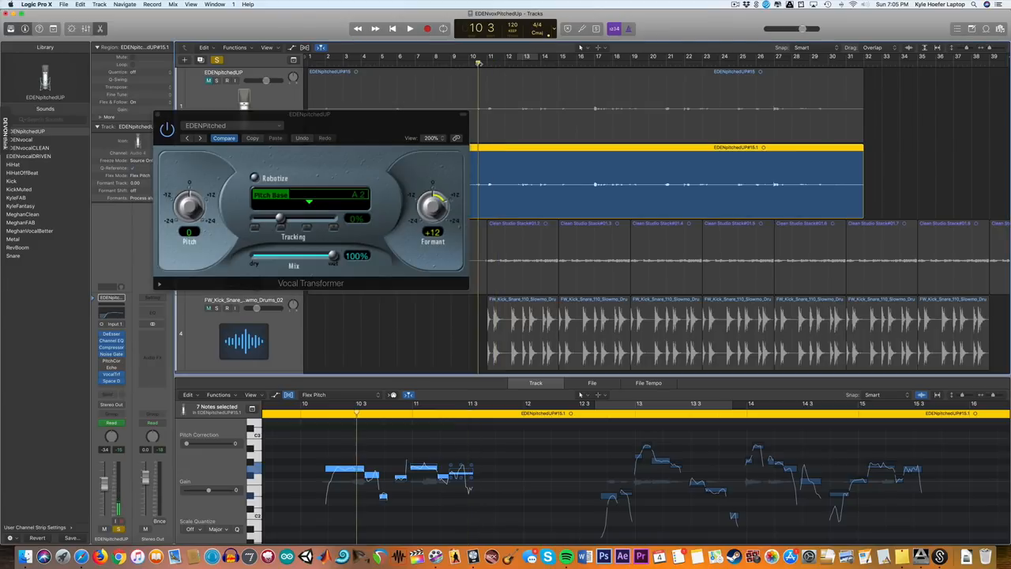
Set Vocal Transformer pitch +12 and formant +3, looping bars 10–14 for playback
left_click(409, 28)
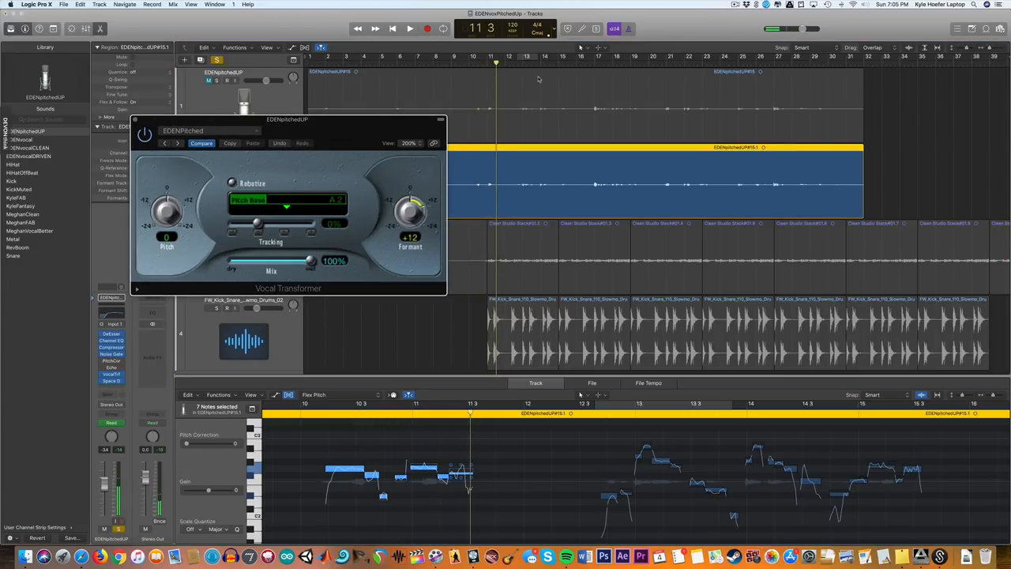
left_click(410, 28)
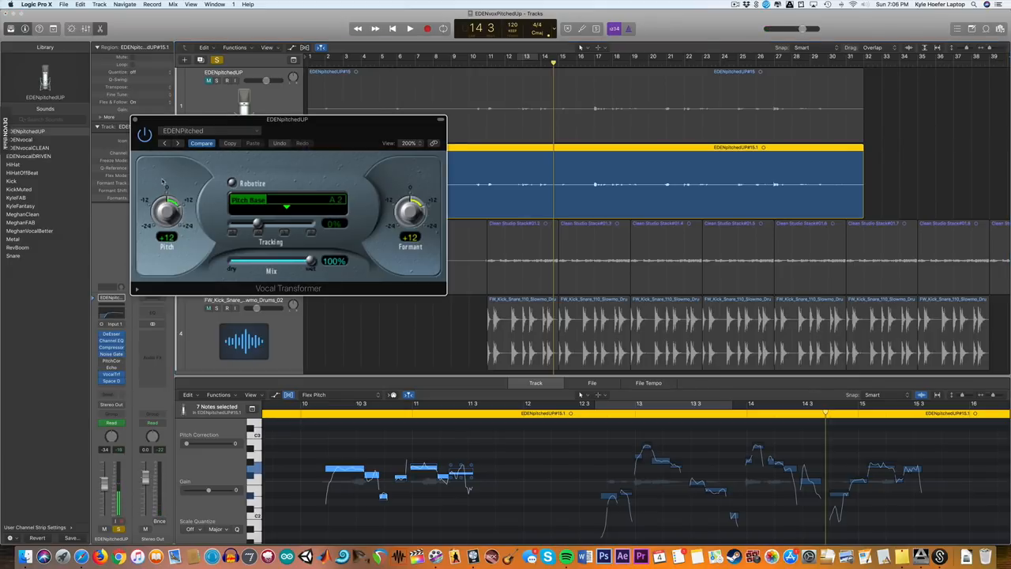
left_click(409, 28)
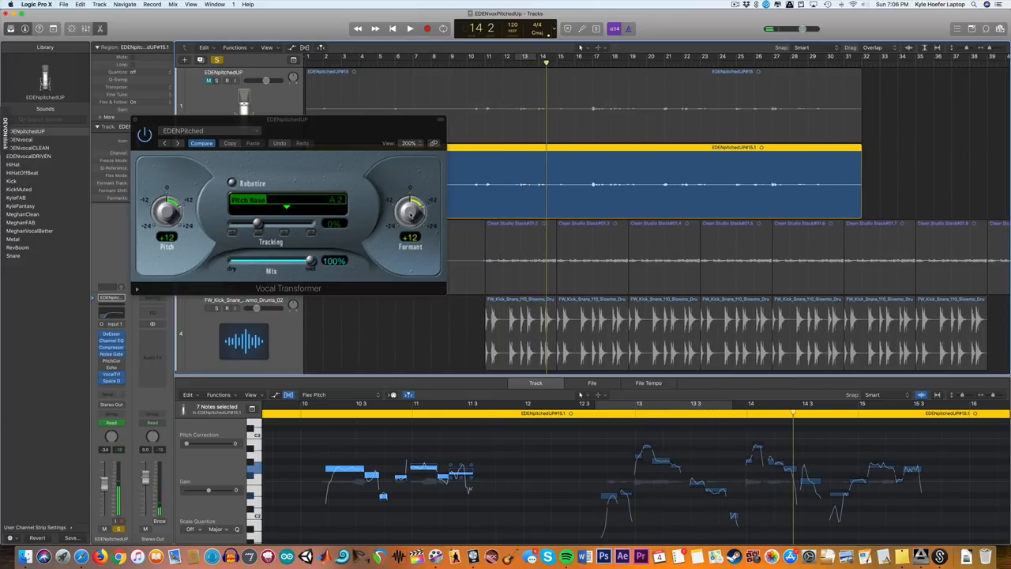
left_click_drag(288, 119, 238, 191)
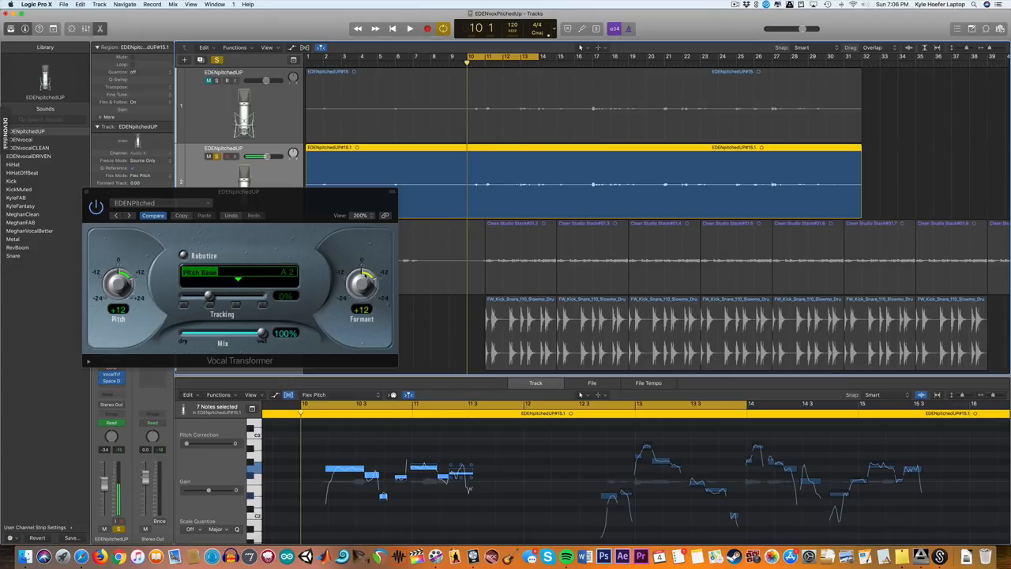
left_click(410, 28)
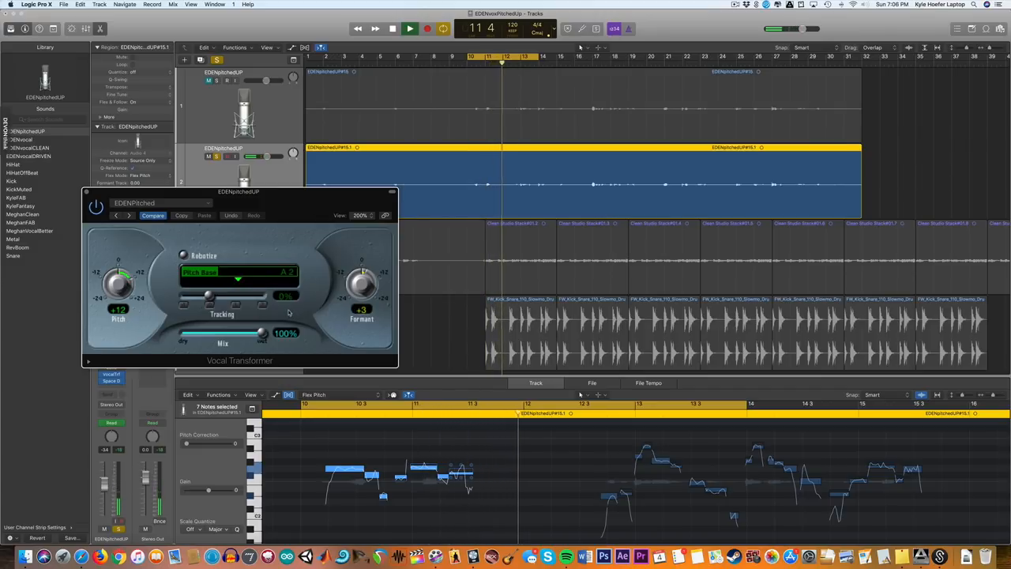
left_click_drag(261, 333, 224, 333)
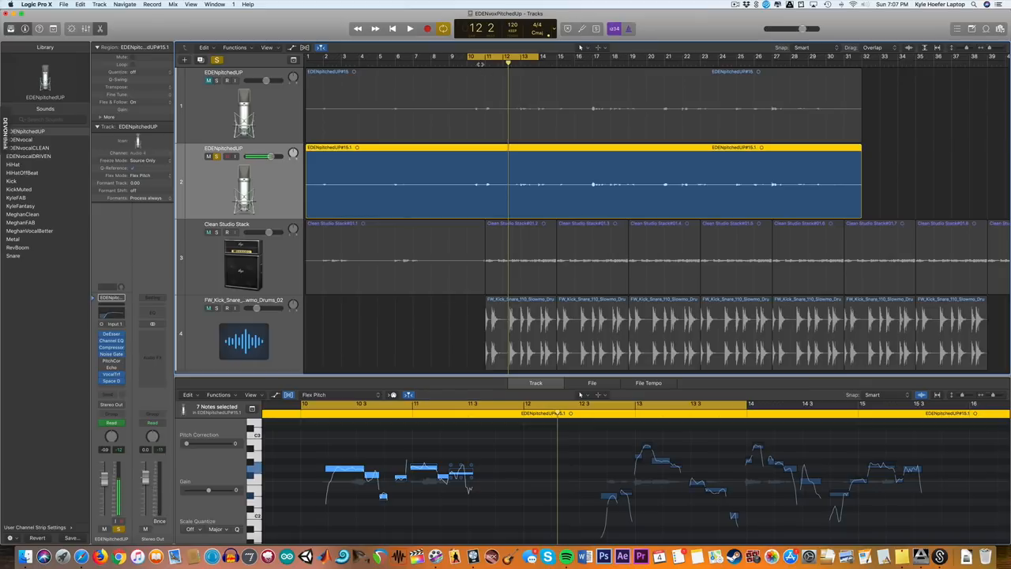
Return the playhead to bar 10 and show Flex Pitch in the Tracks area
left_click(476, 56)
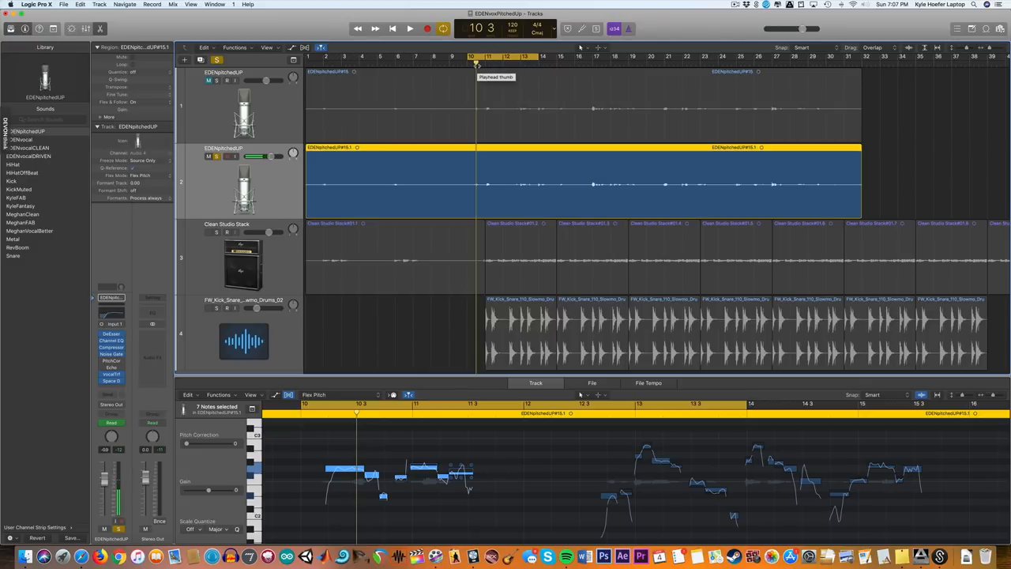
left_click(410, 28)
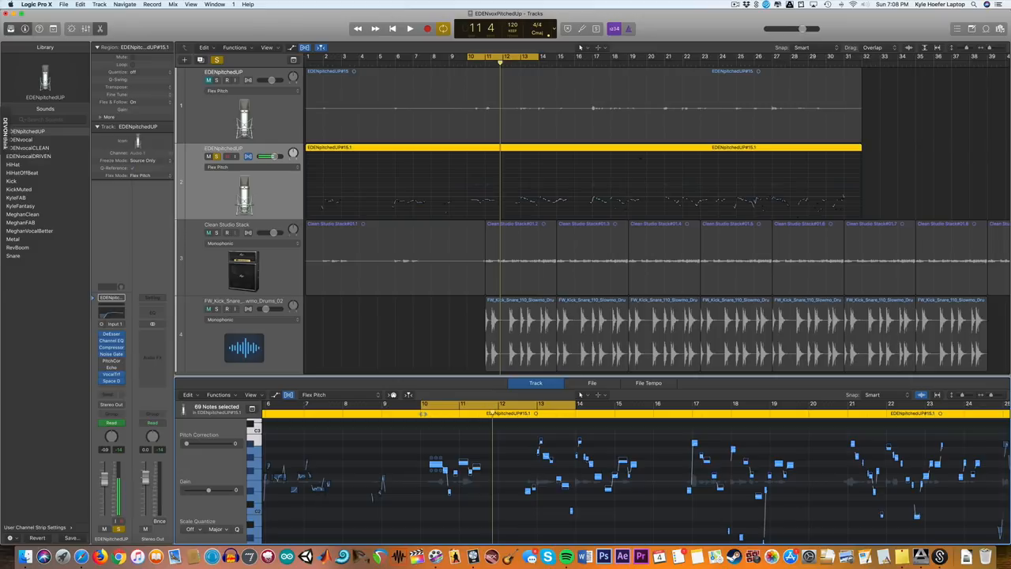
Play the looped vocal and extend the cycle's right edge to bar 15
left_click(409, 28)
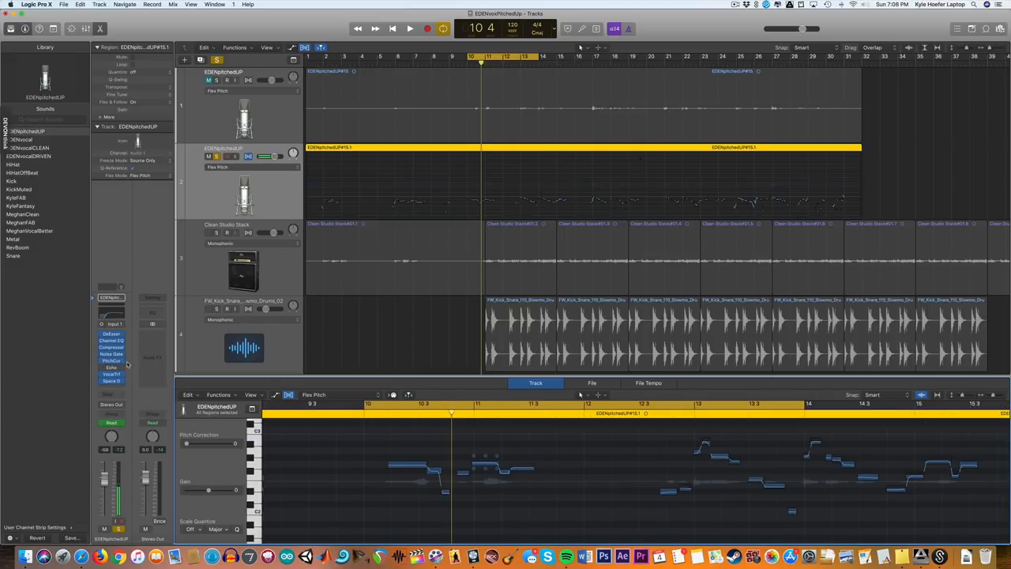
left_click(409, 28)
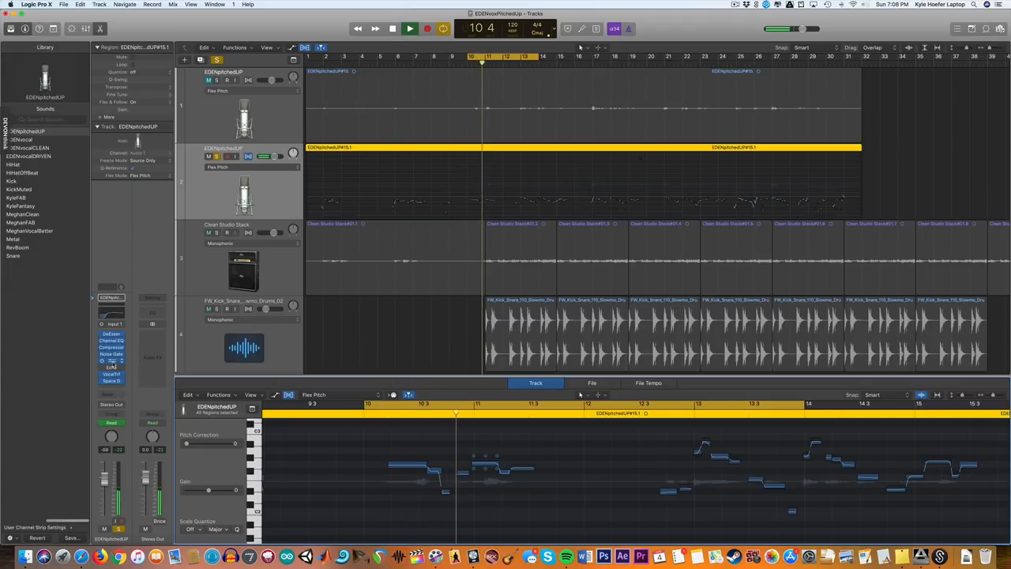
left_click(111, 361)
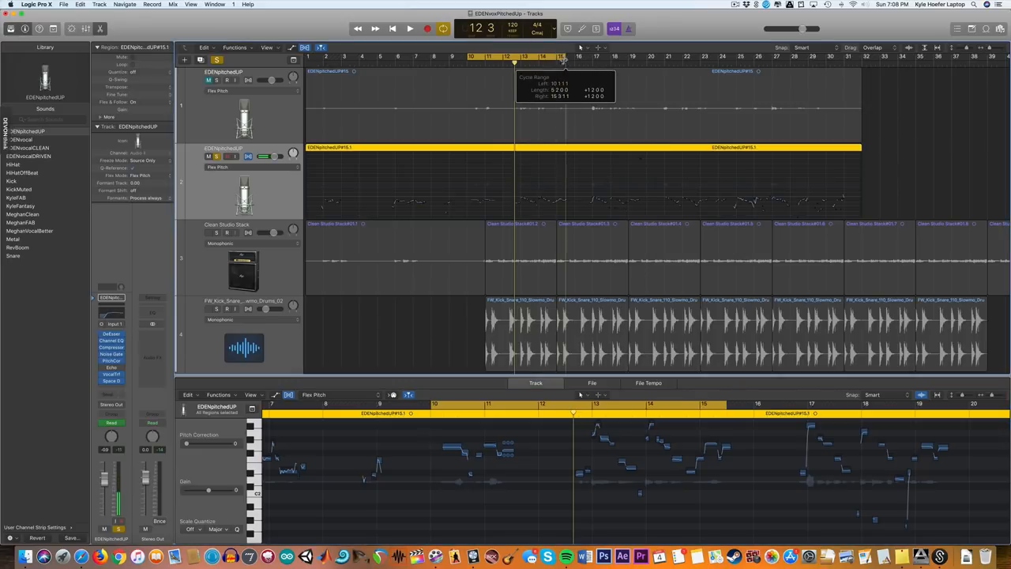
left_click(409, 29)
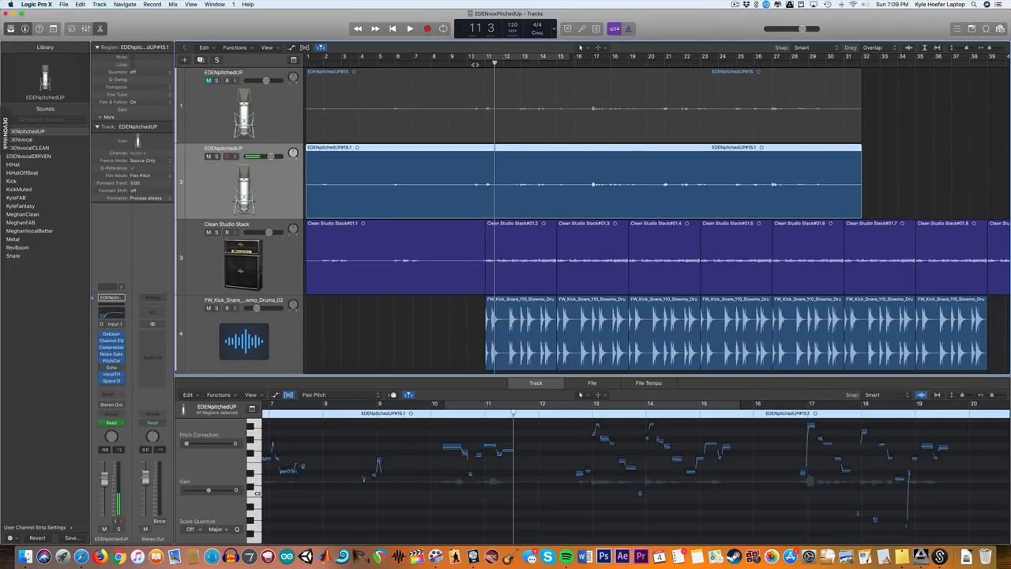
left_click(409, 28)
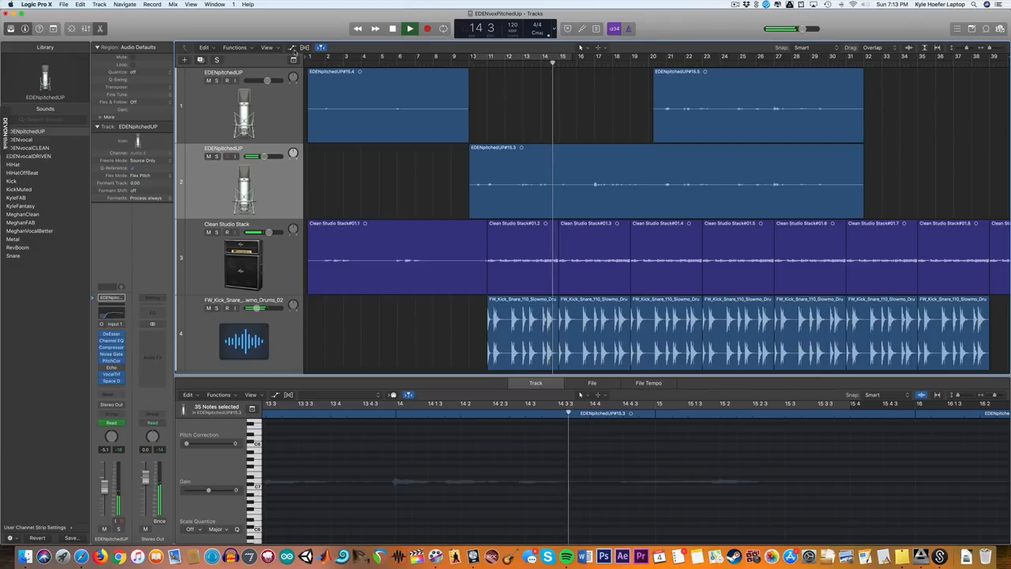
Play the split EDENpitchedUP vocal from bar 14 and stop around bar 17
left_click(409, 28)
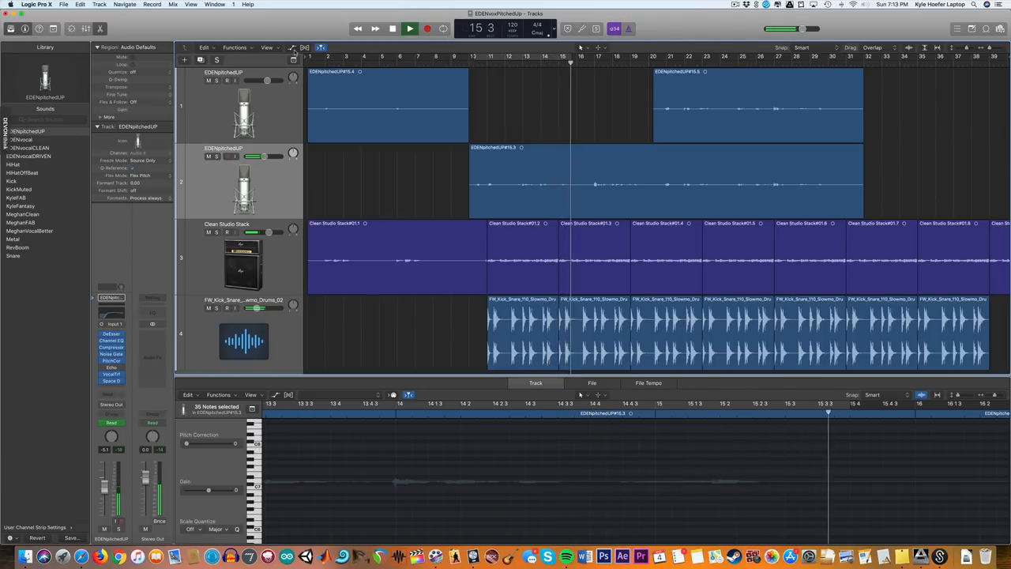
left_click(409, 29)
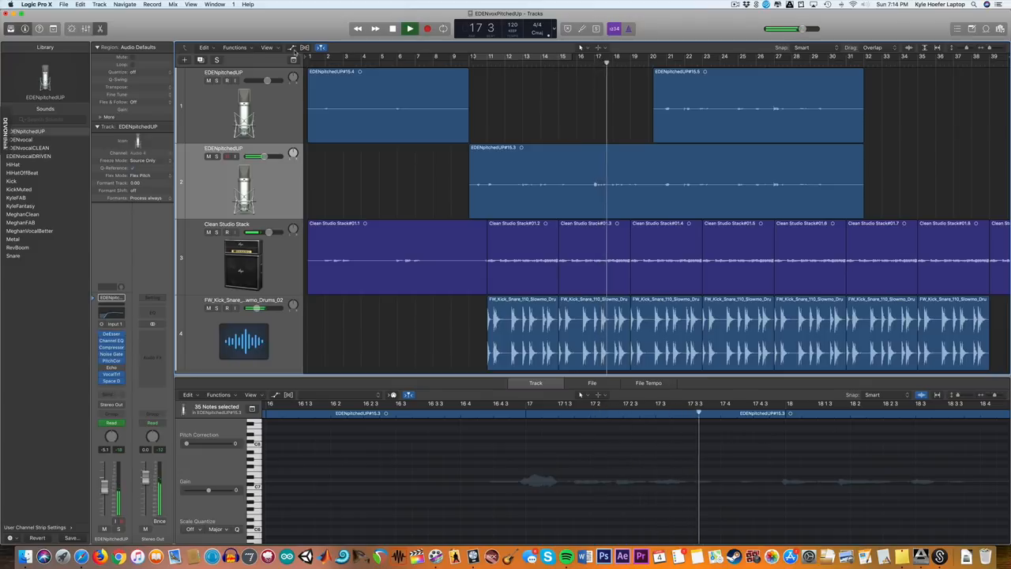
left_click(409, 28)
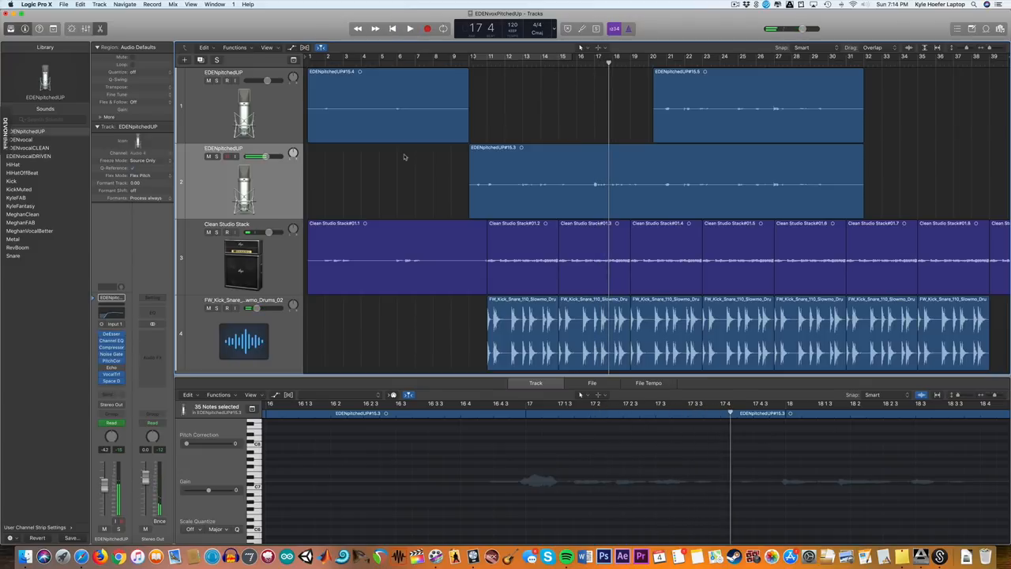
mouse_move(622, 557)
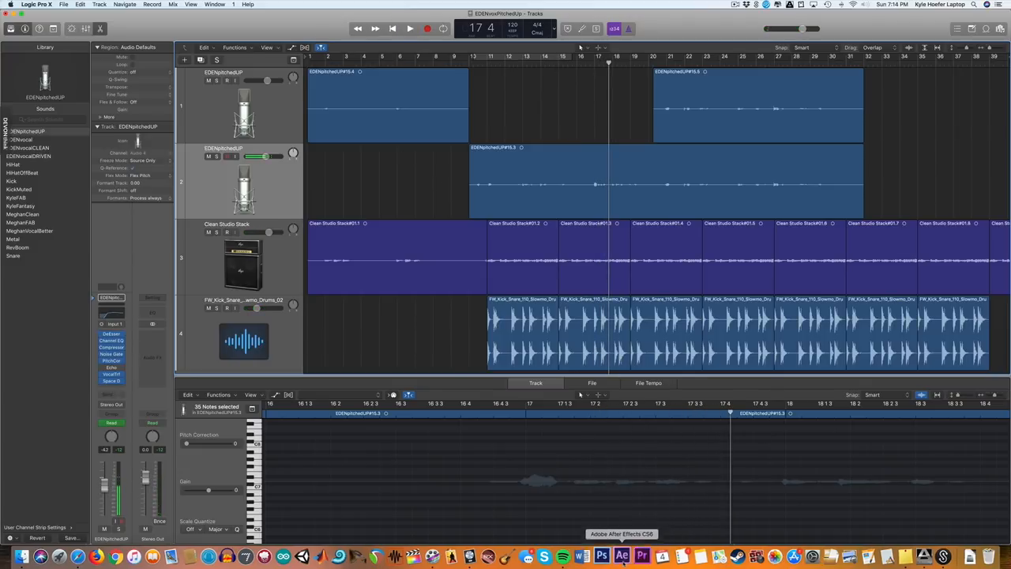